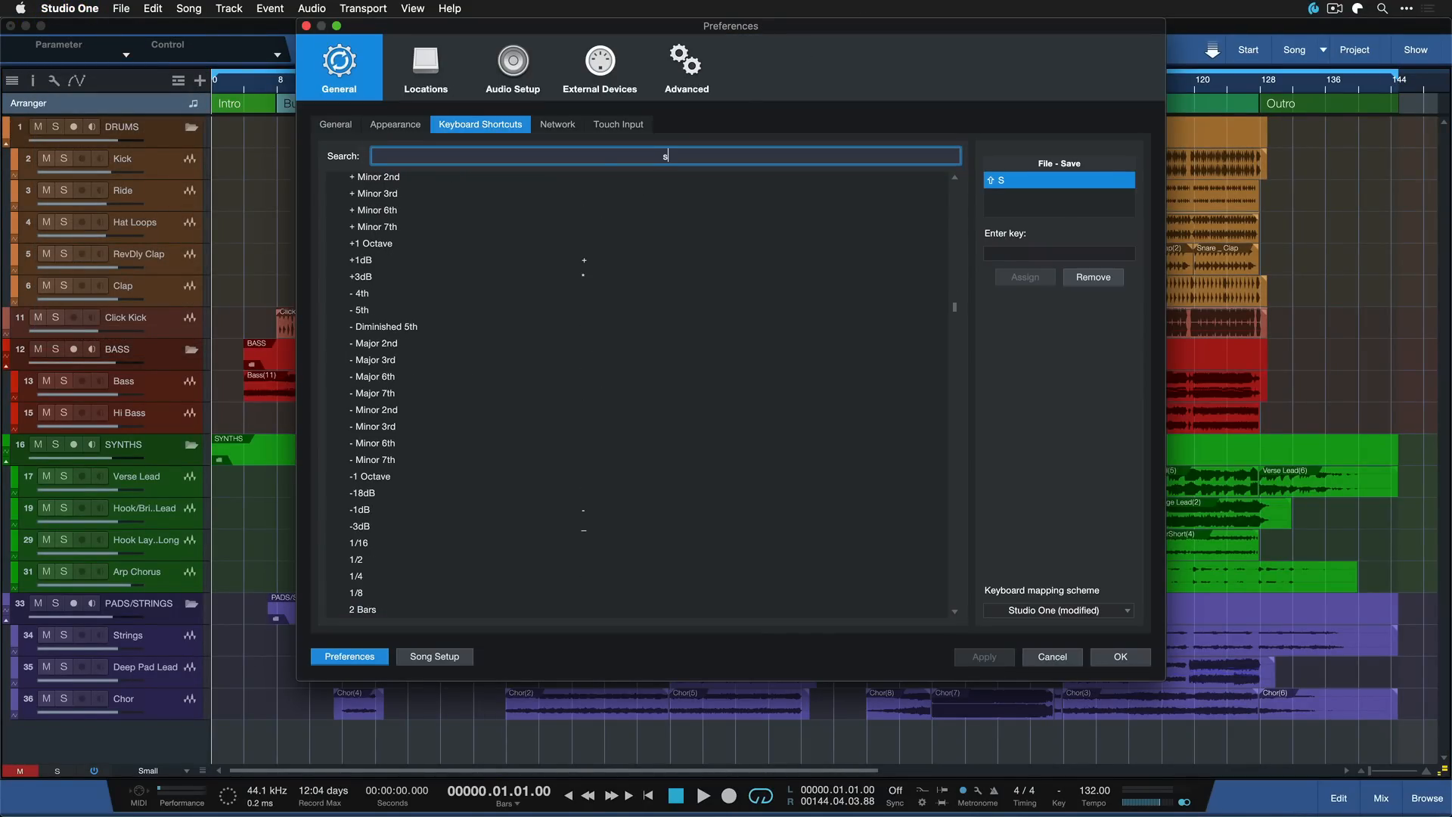
Step: Close the Preferences window with OK to return to the Arrange view
left_click(1051, 657)
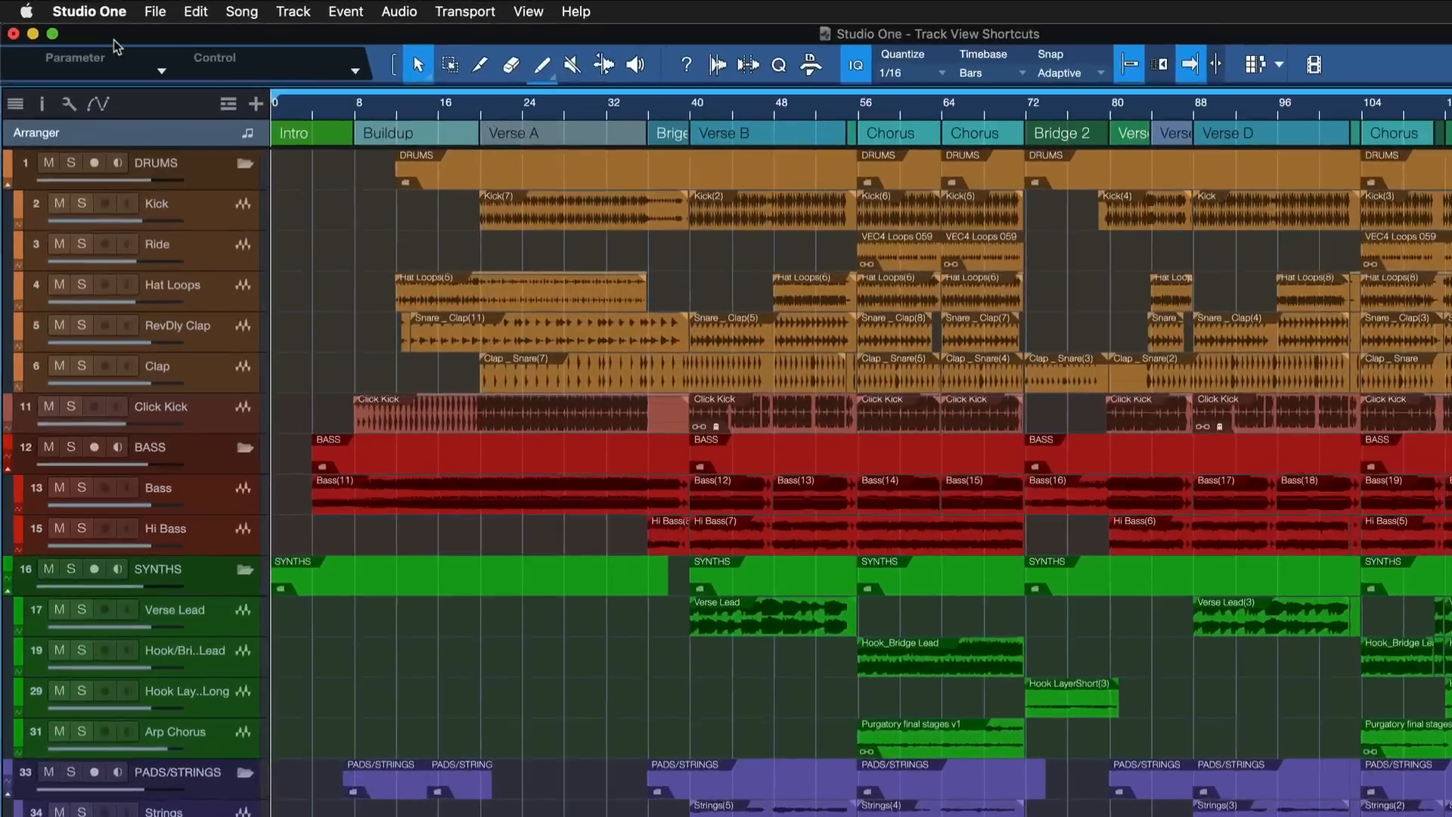
Step: Filter Keyboard Shortcuts by 'show trac' and browse the three Show Tracks with Events commands
left_click(88, 11)
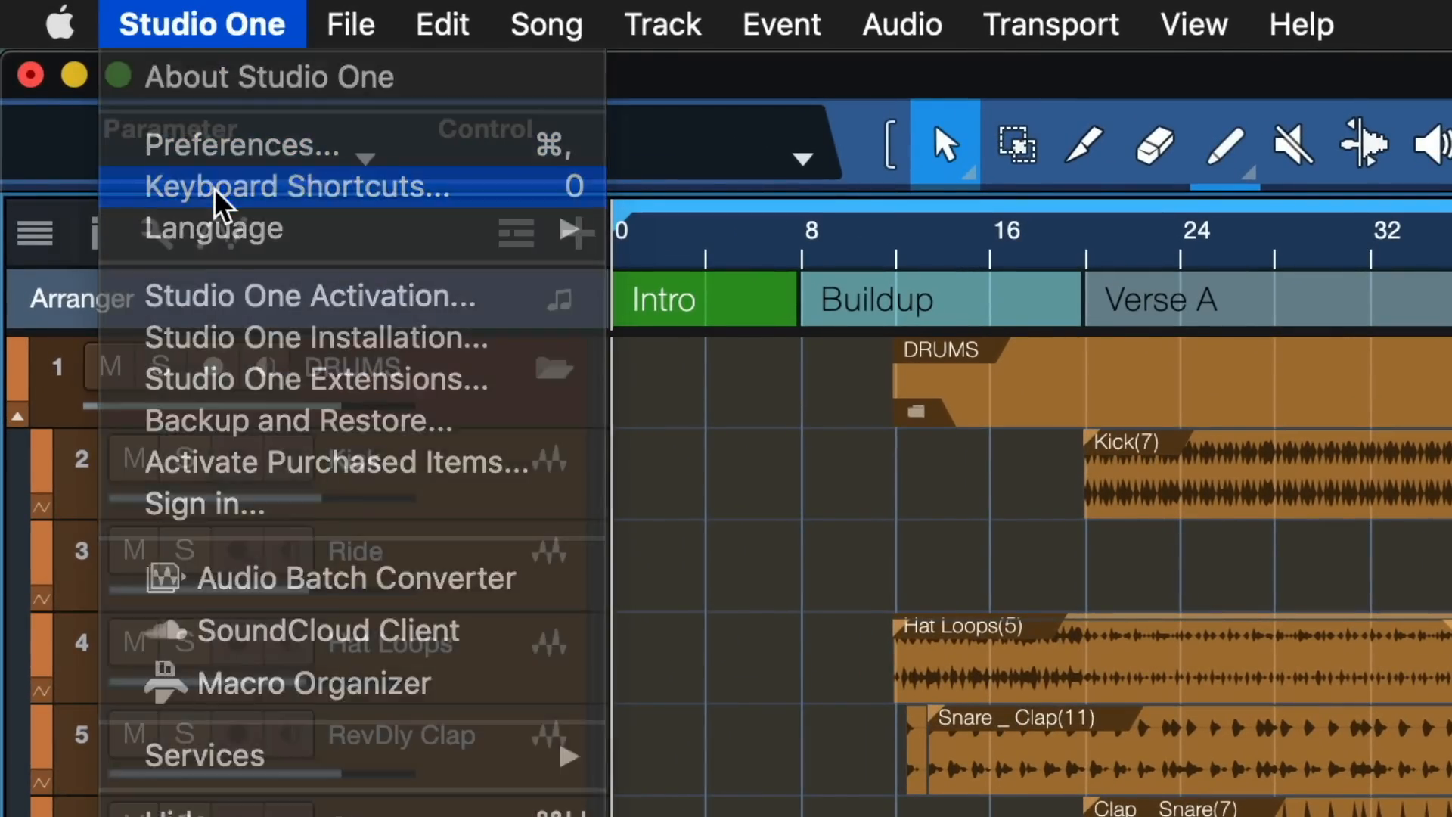
left_click(297, 186)
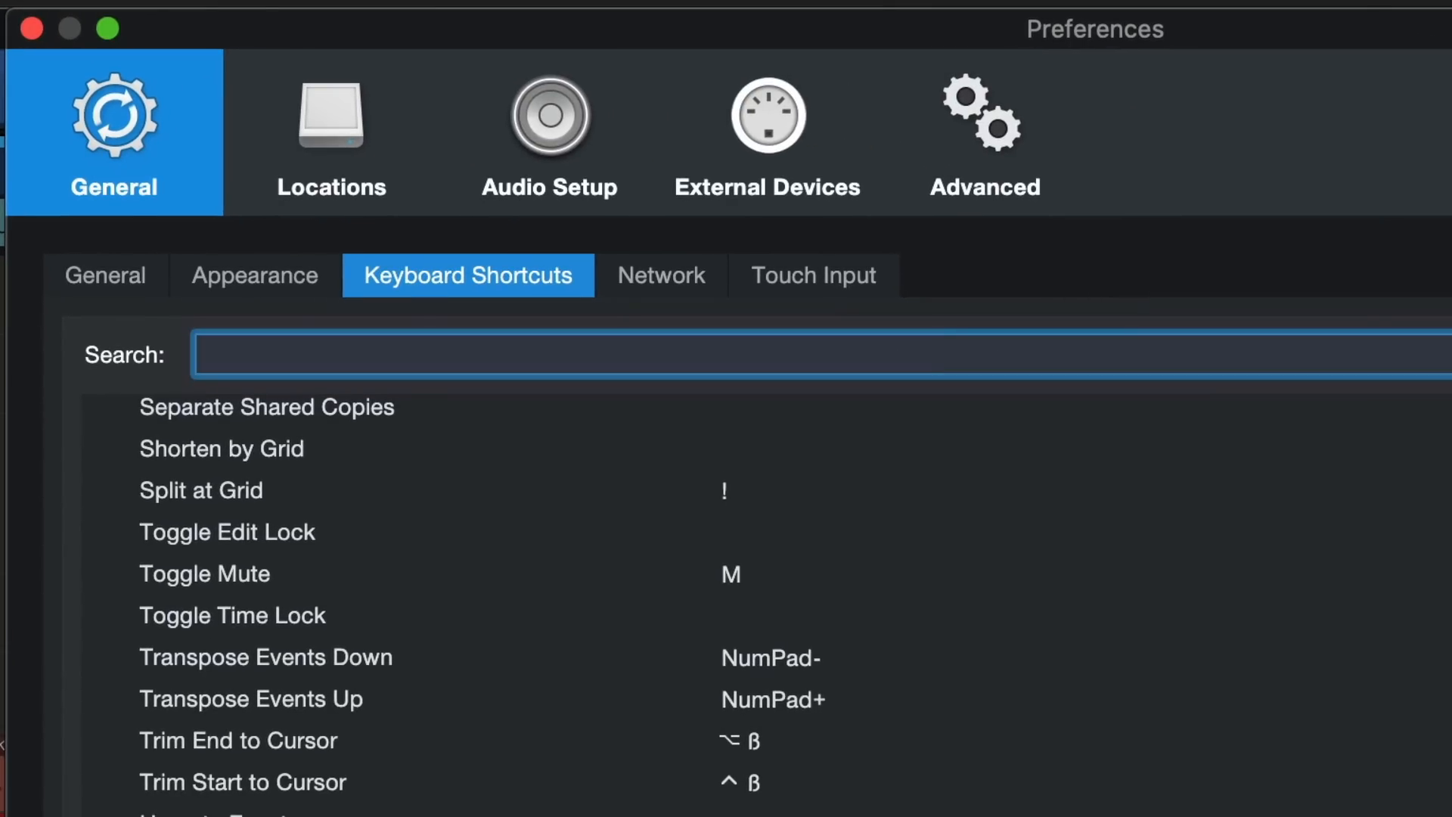
type("show tracks")
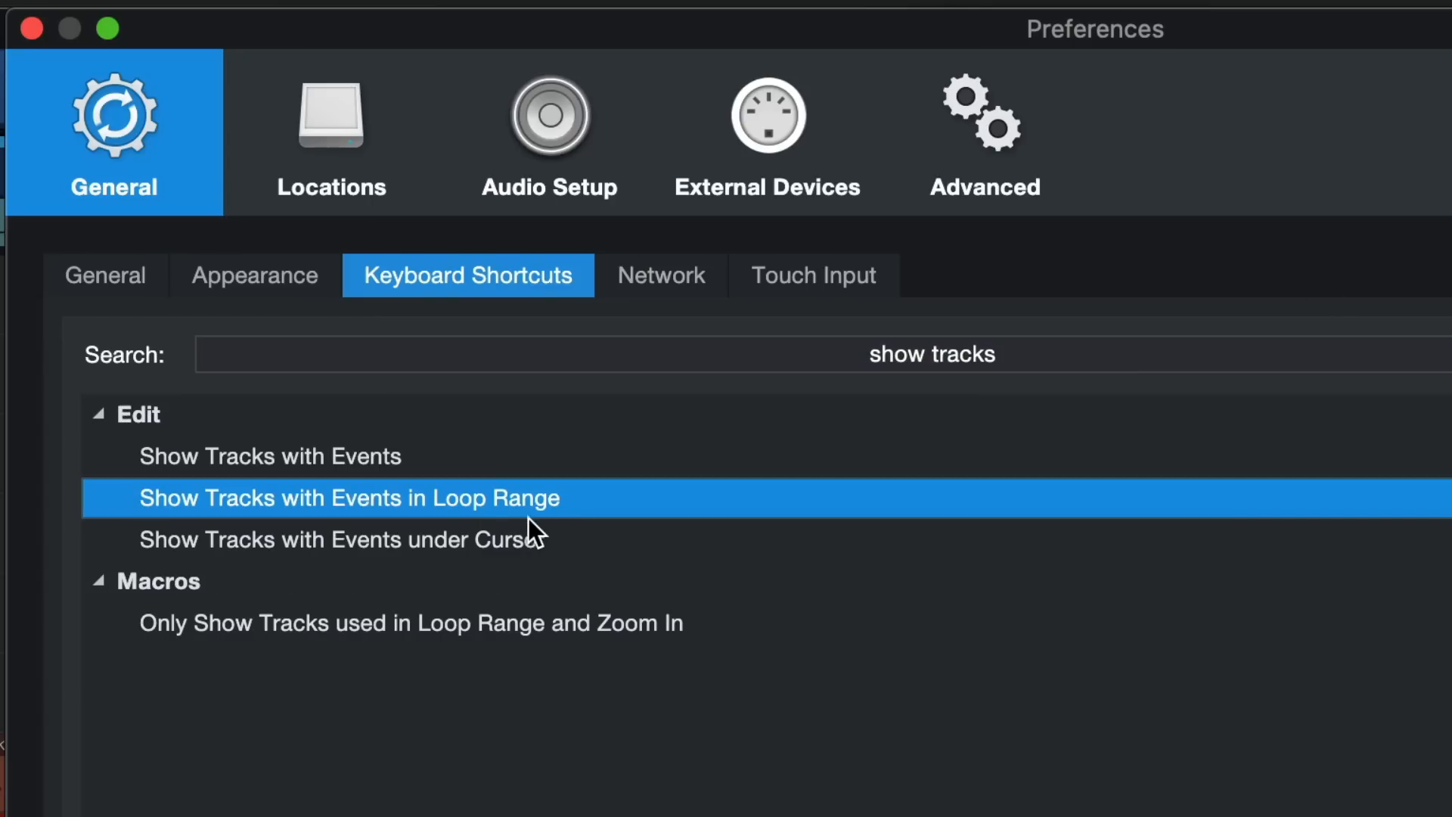
left_click(342, 540)
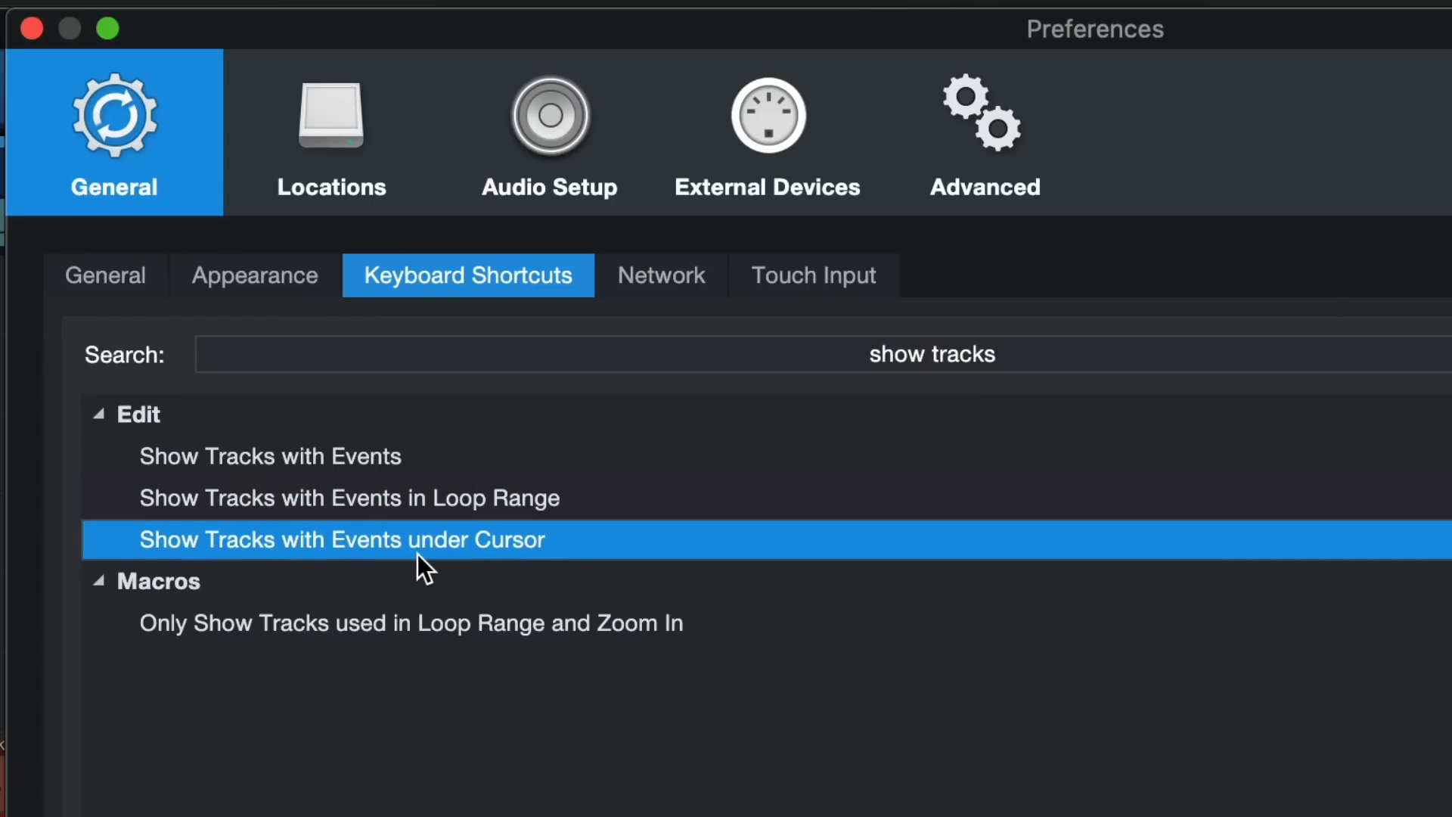
left_click(269, 455)
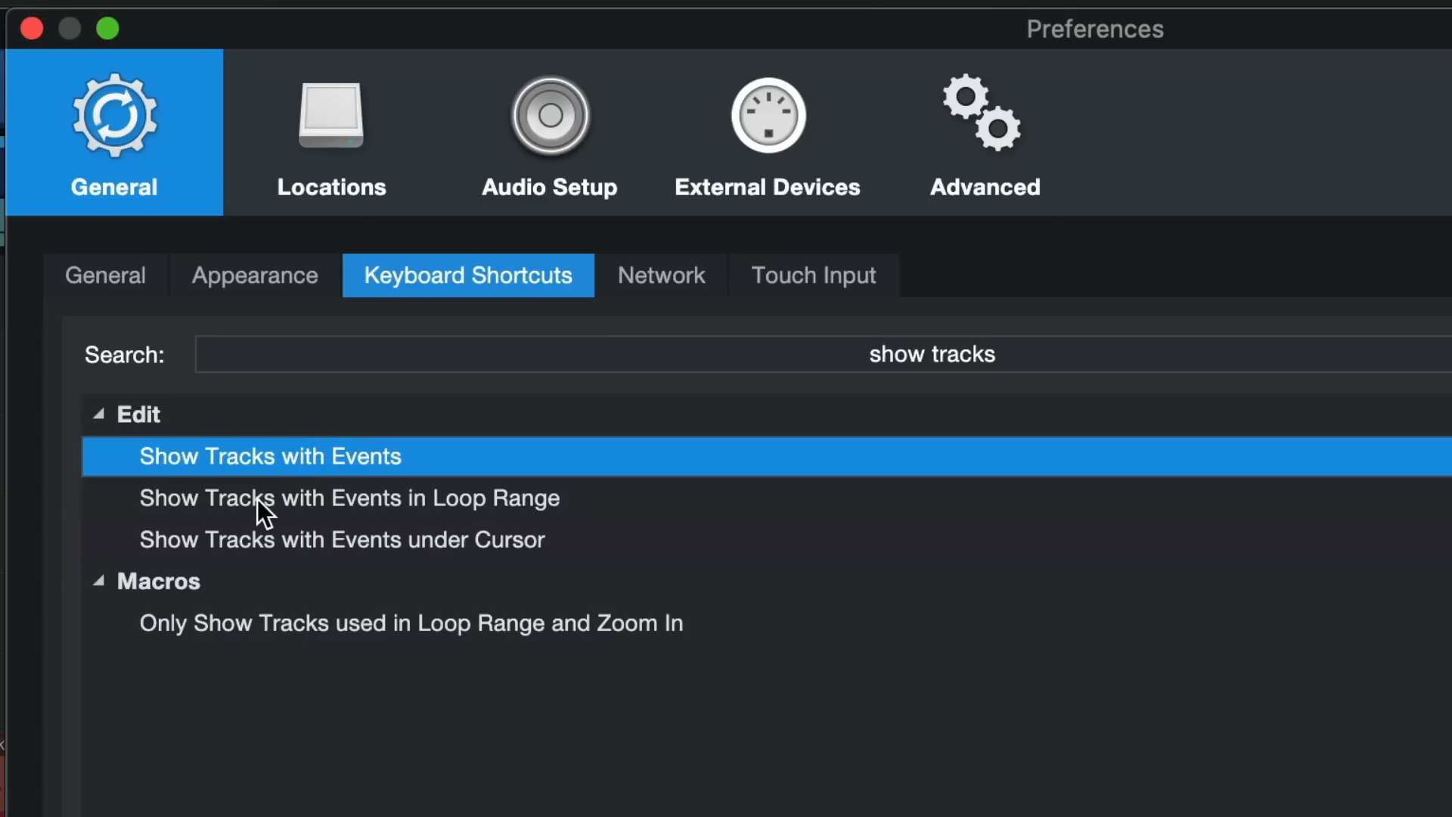
left_click(350, 499)
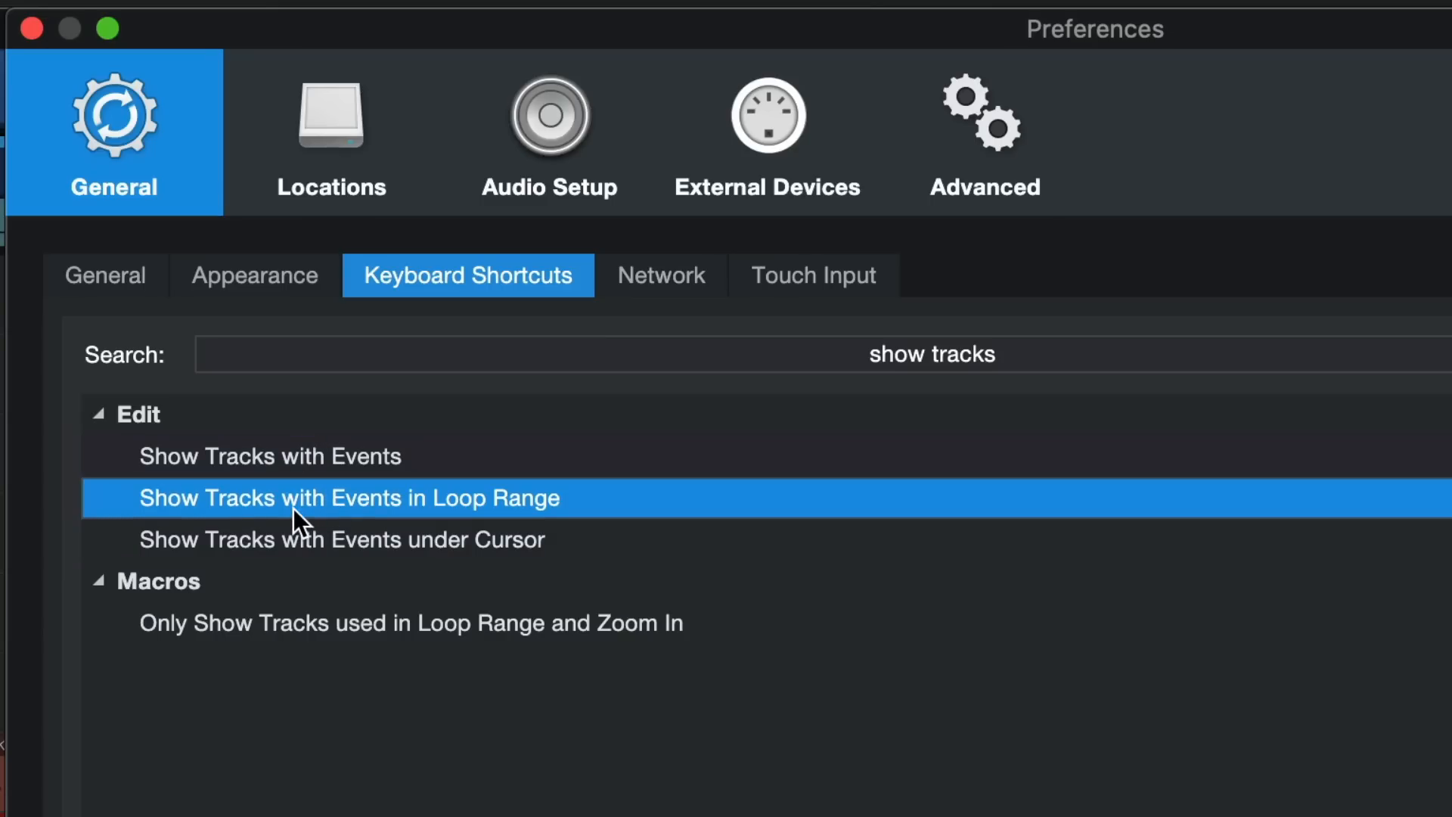
mouse_move(310, 514)
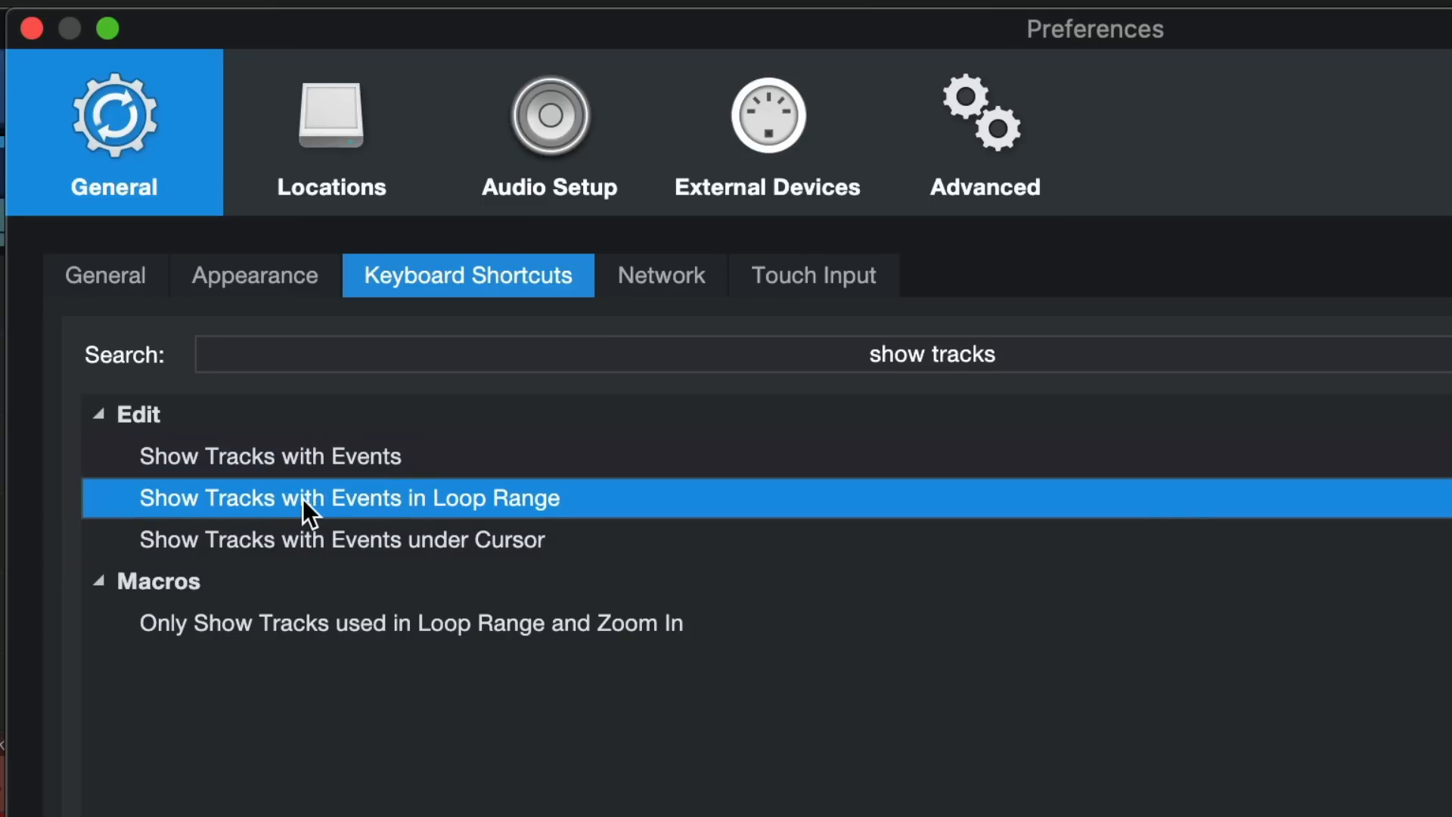
left_click(341, 540)
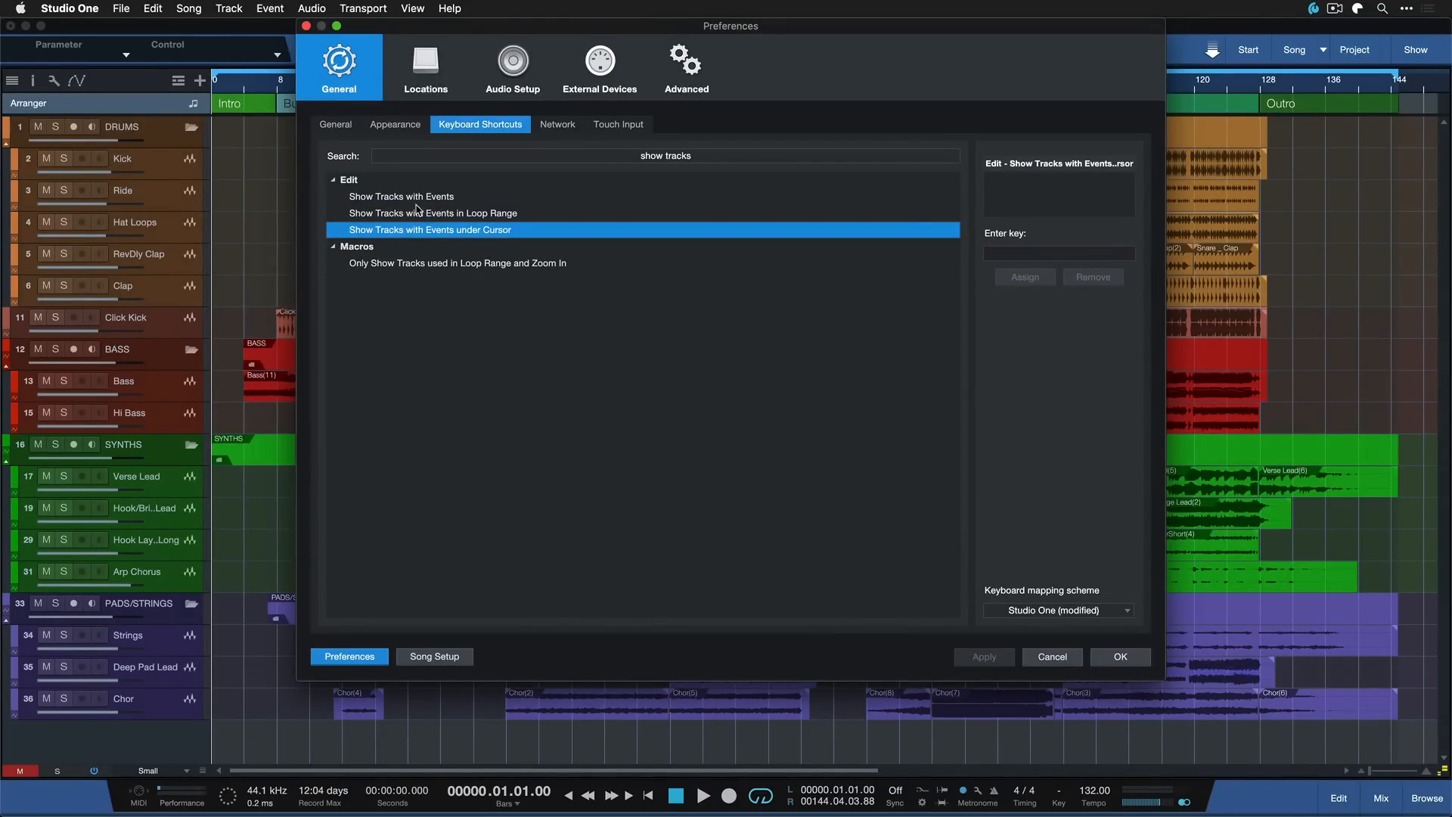
mouse_move(398, 241)
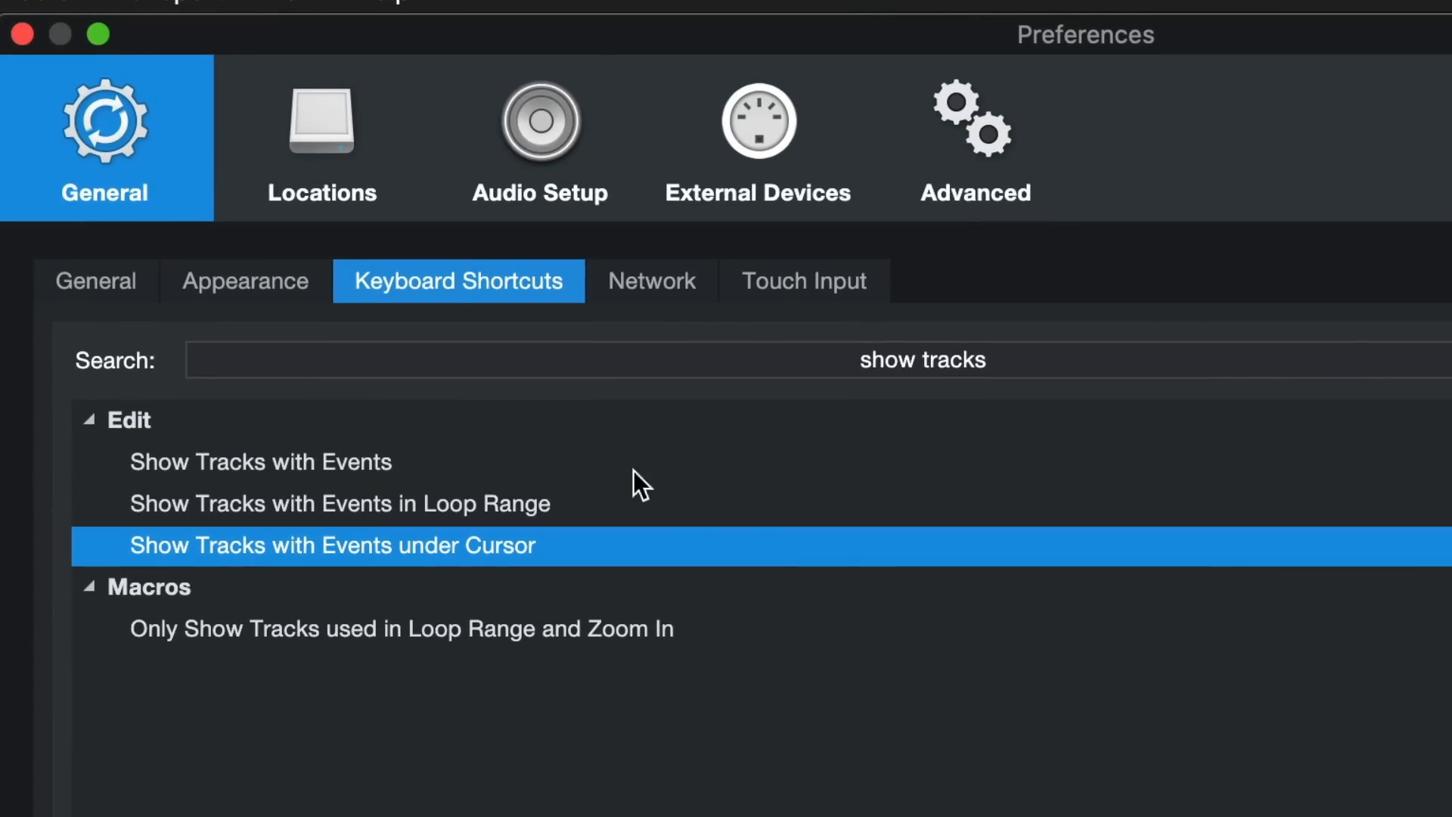
Step: Assign the '<' key to Show Tracks with Events under Cursor
left_click(261, 462)
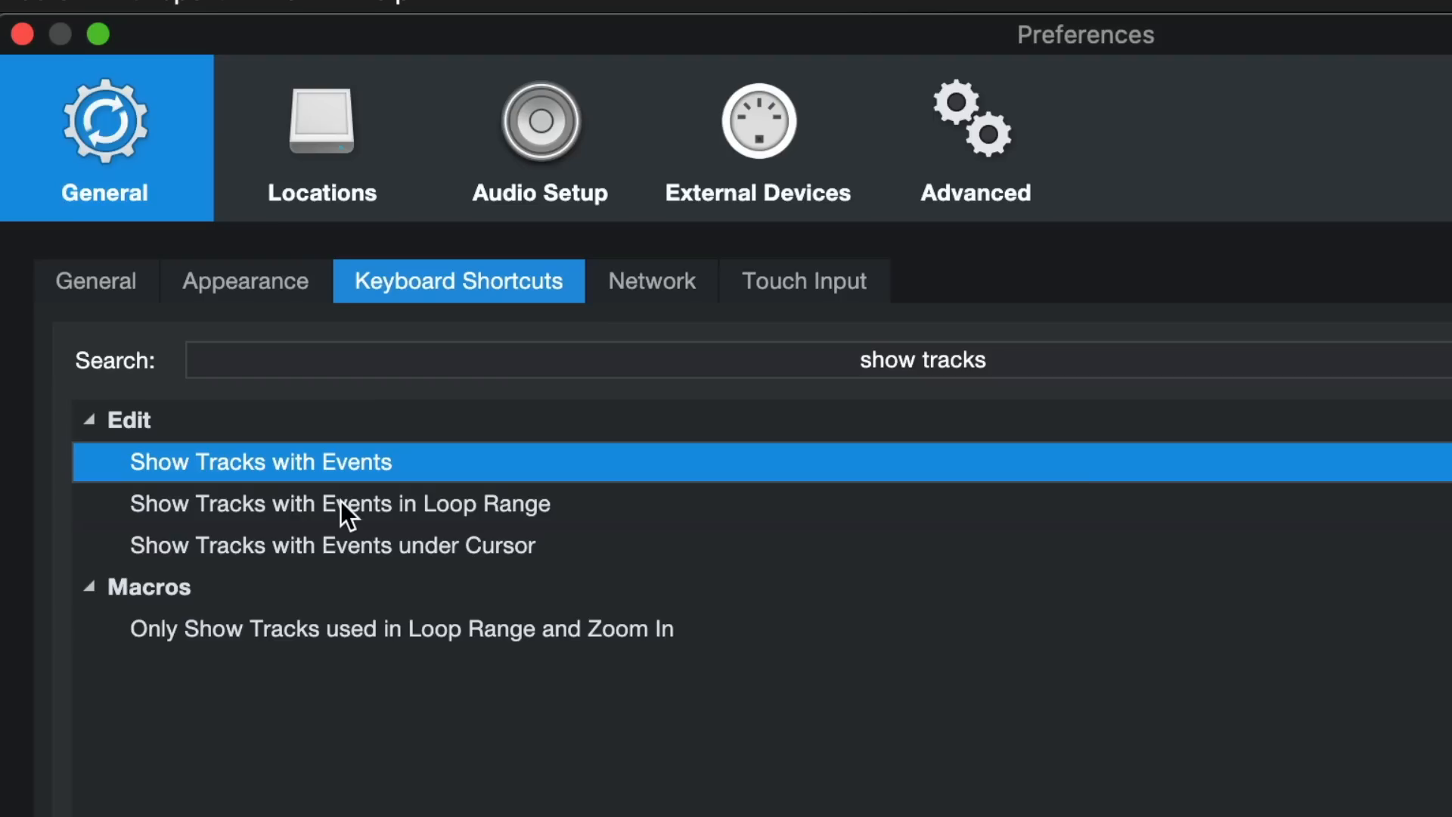
left_click(332, 544)
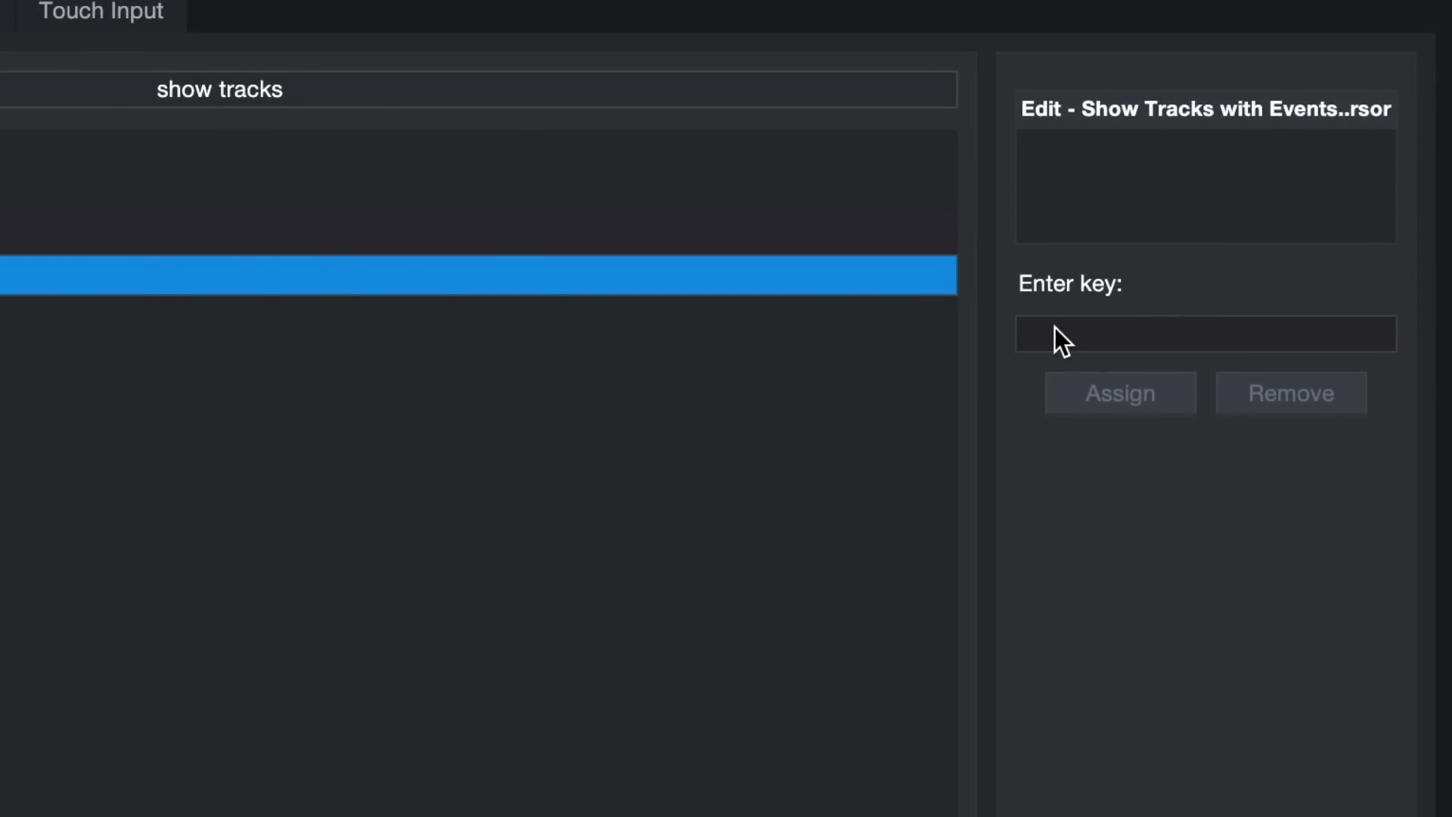
left_click(1204, 334)
type("<")
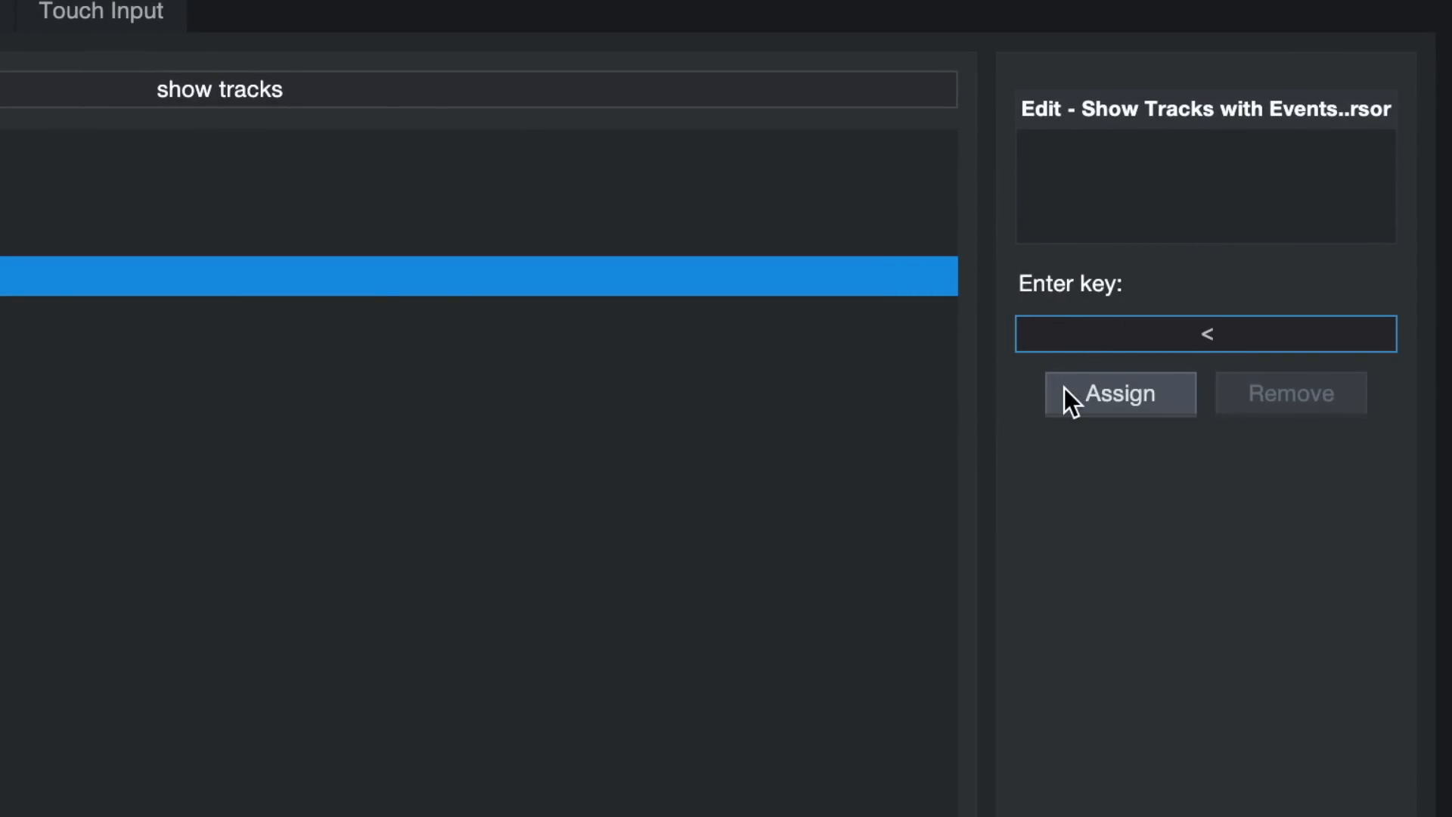
left_click(1119, 393)
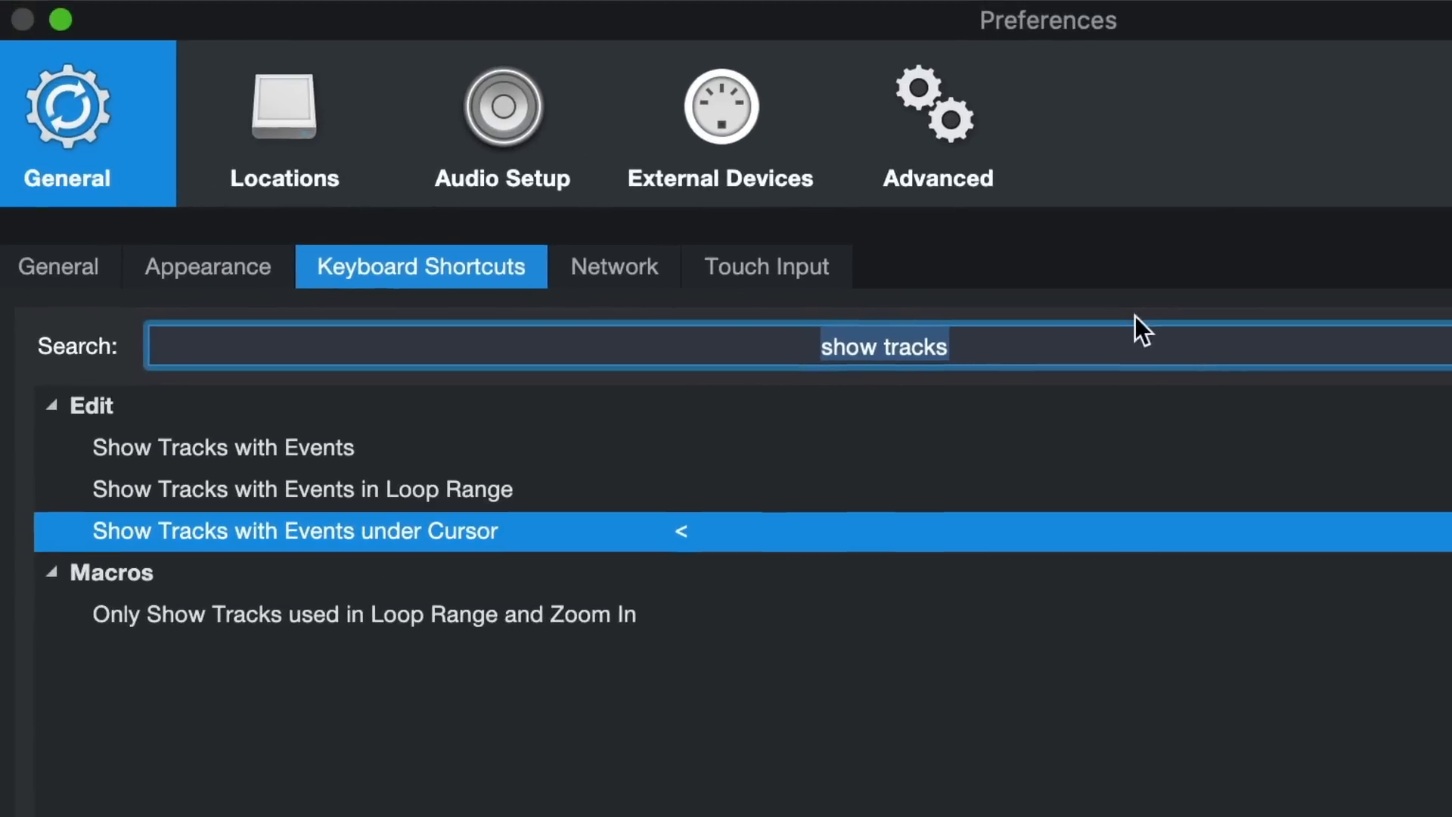
Step: Search 'undo', select Undo Visibility Change, and enter its new shortcut key
type("undoi")
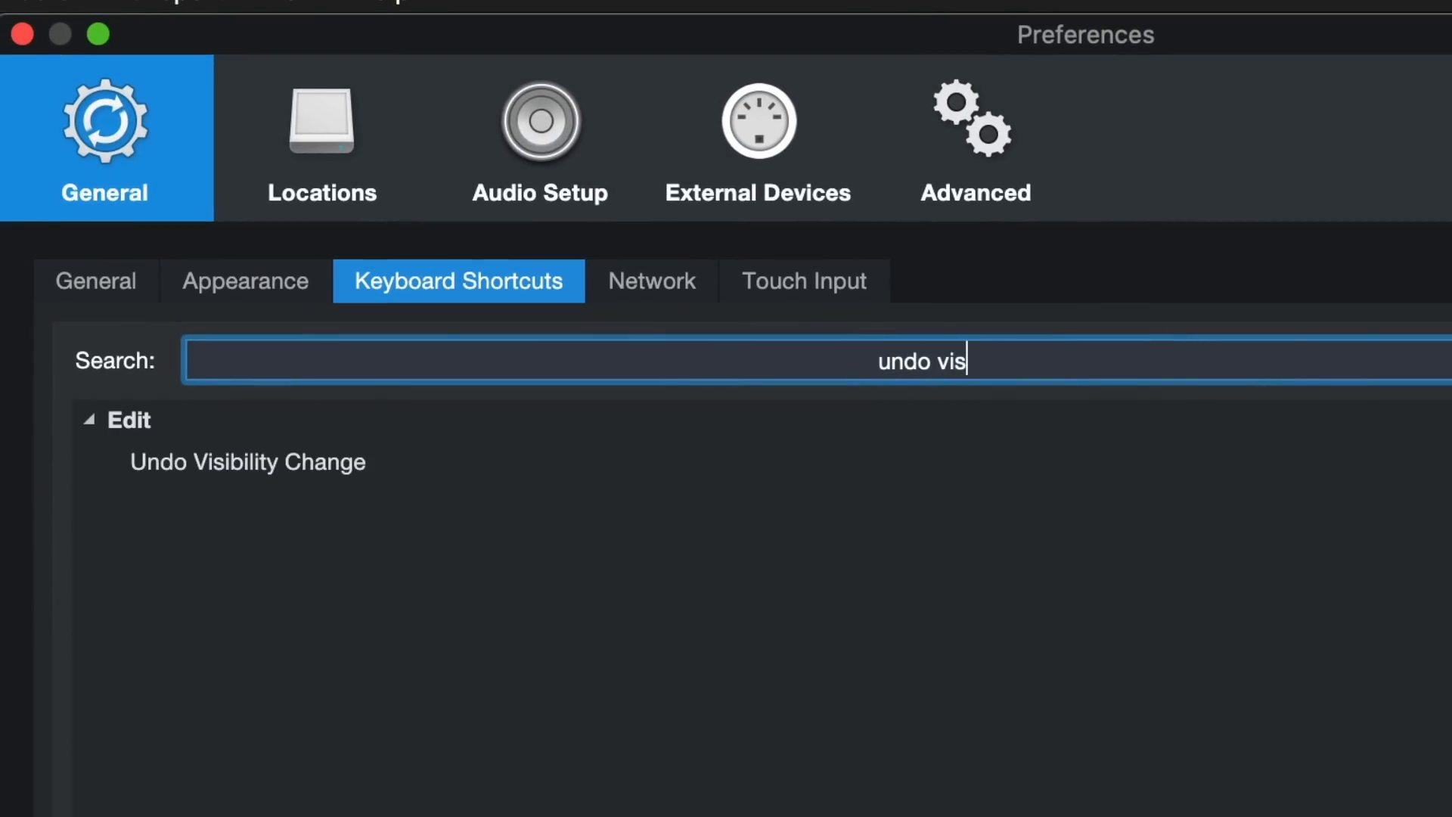
left_click(247, 462)
type(">")
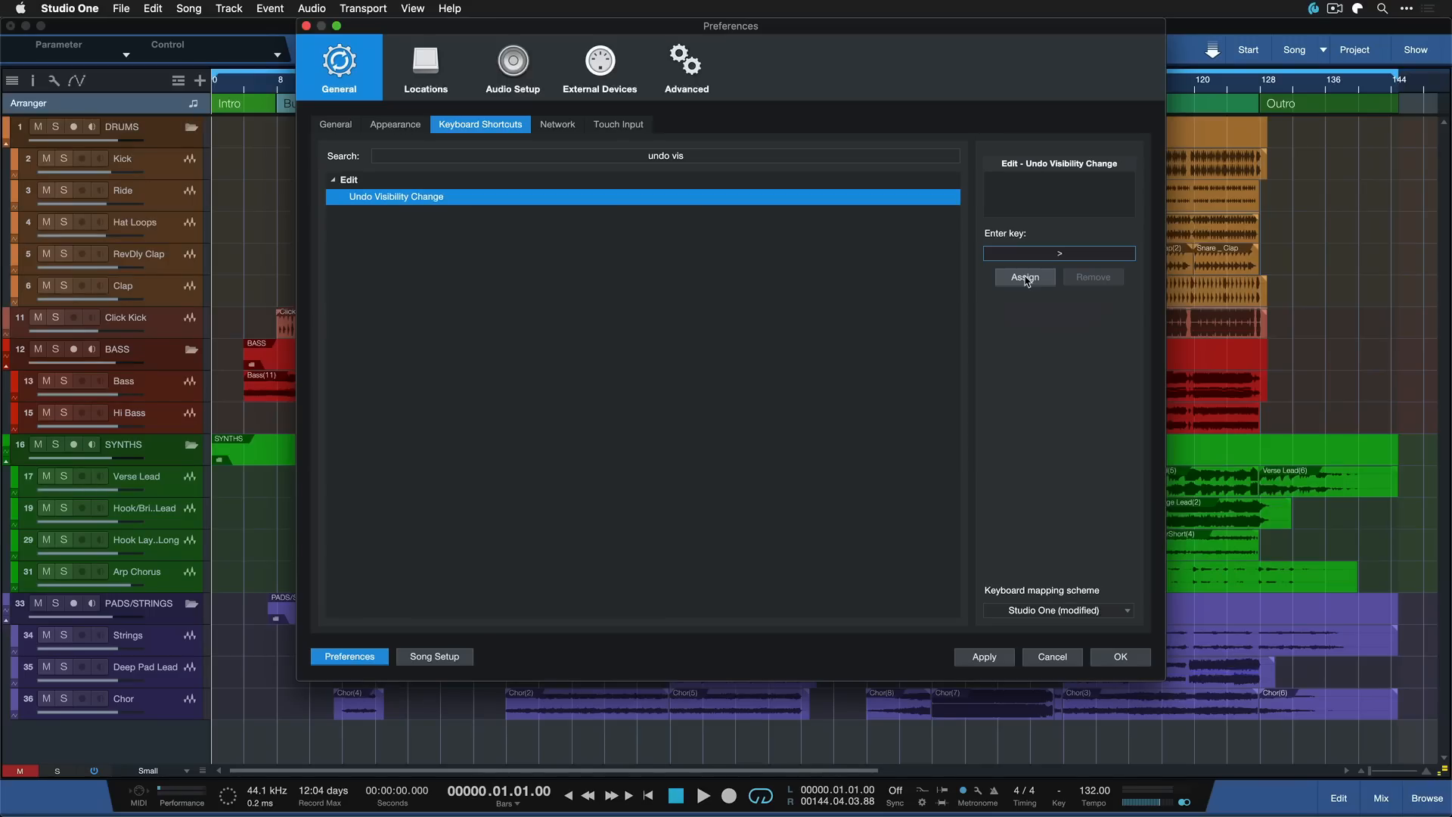
type("<")
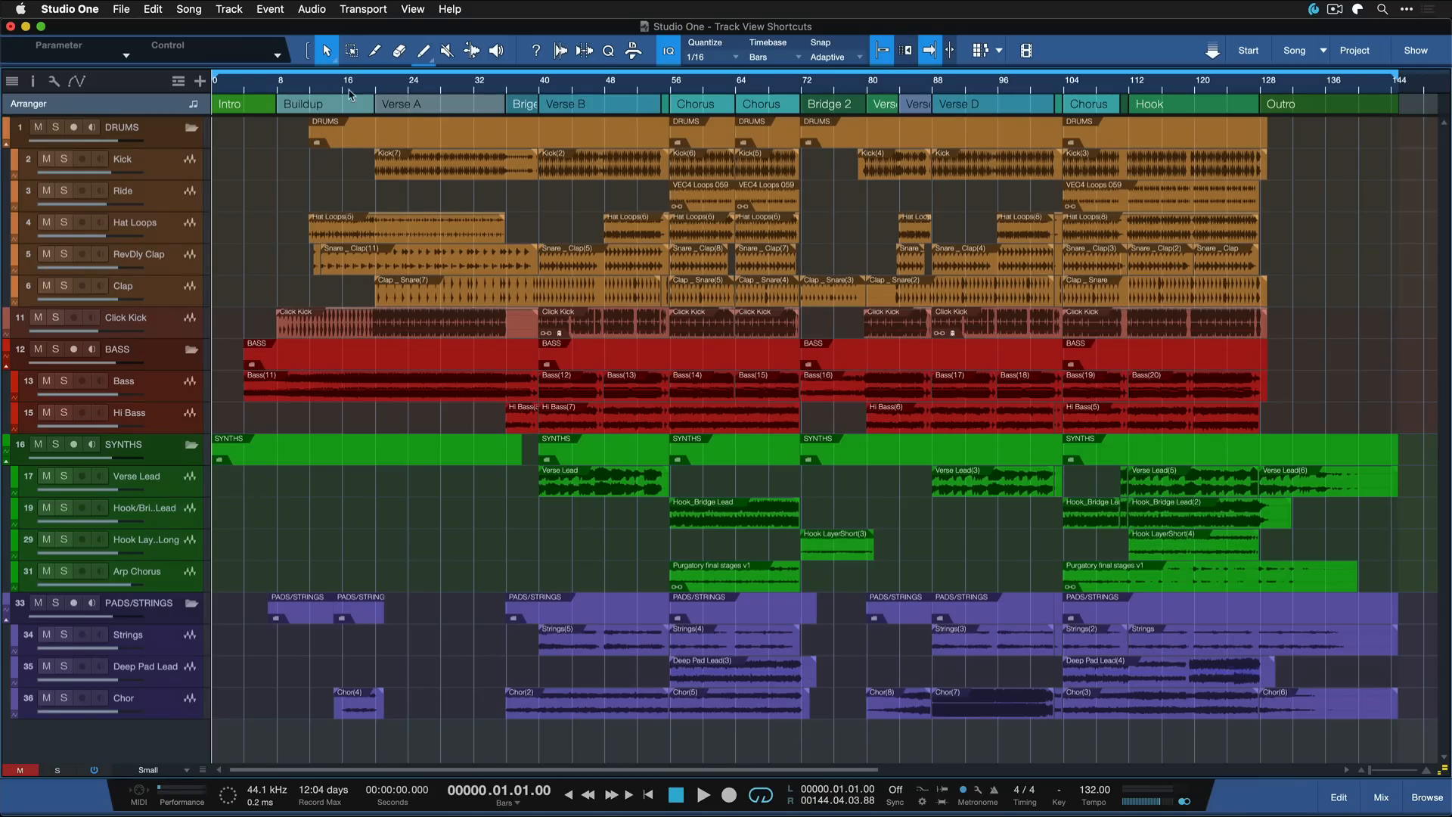
Step: Place the song position near bar 3 and set track heights to Large
left_click(239, 88)
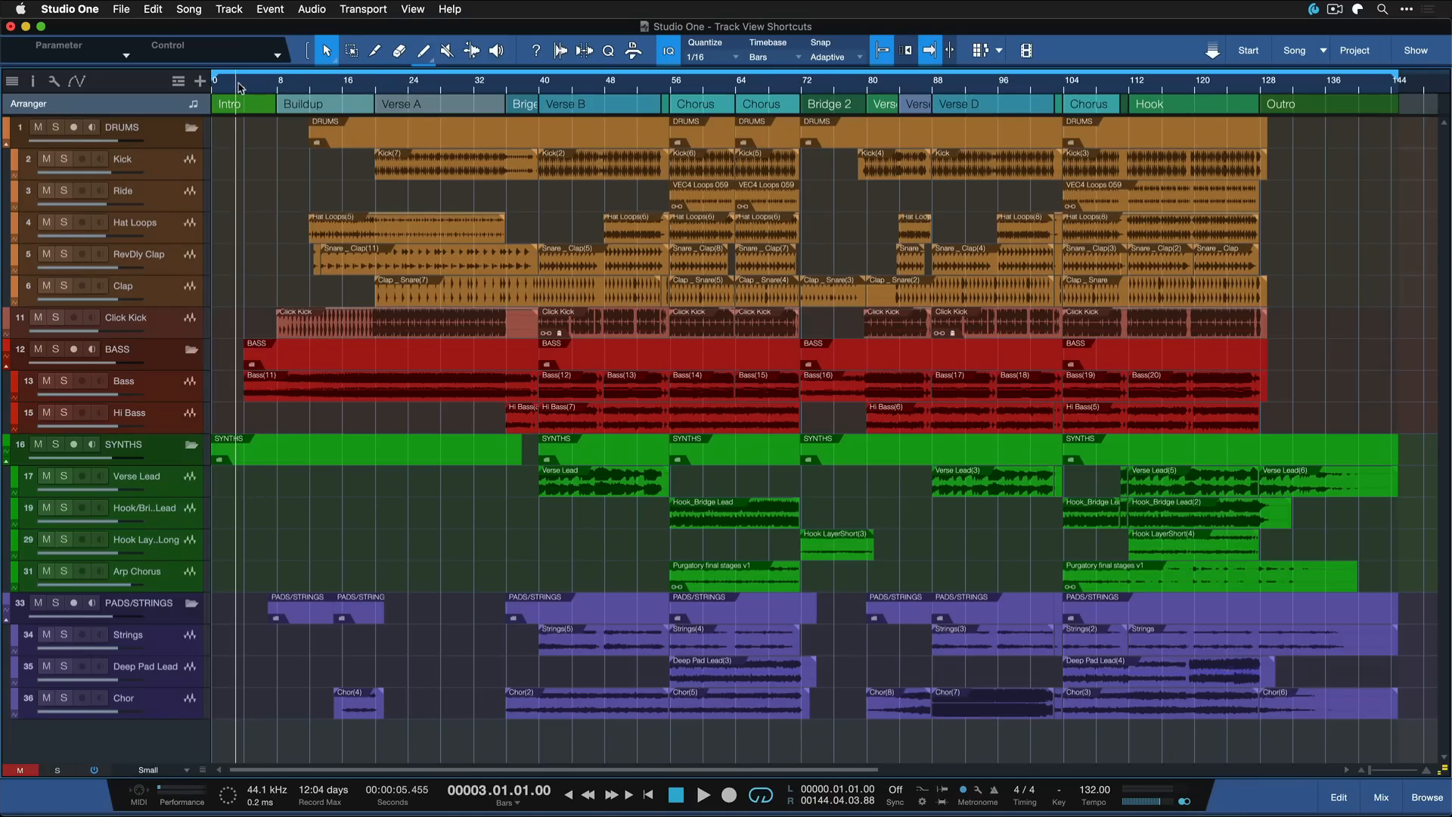
mouse_move(274, 227)
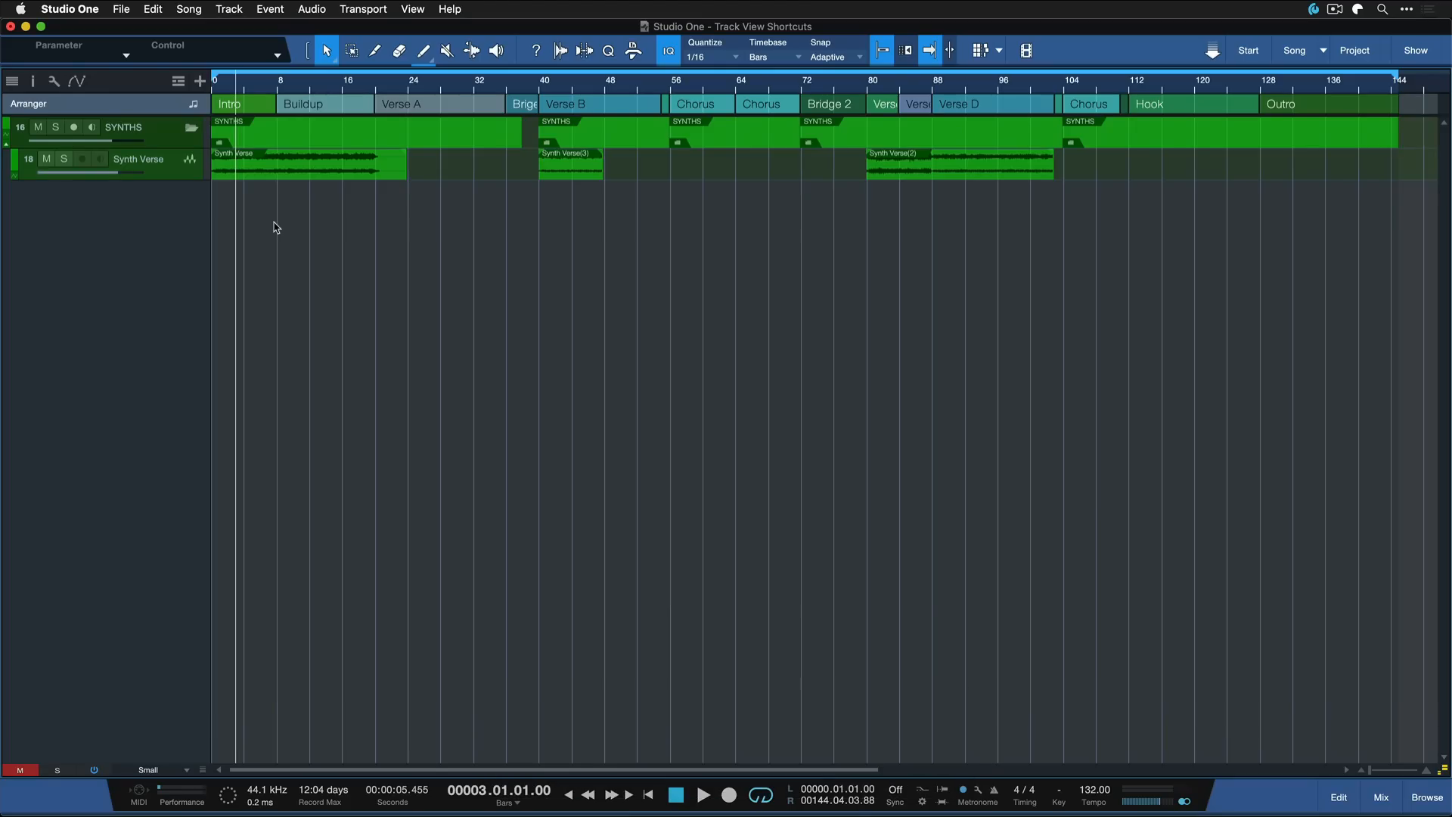
mouse_move(1235, 352)
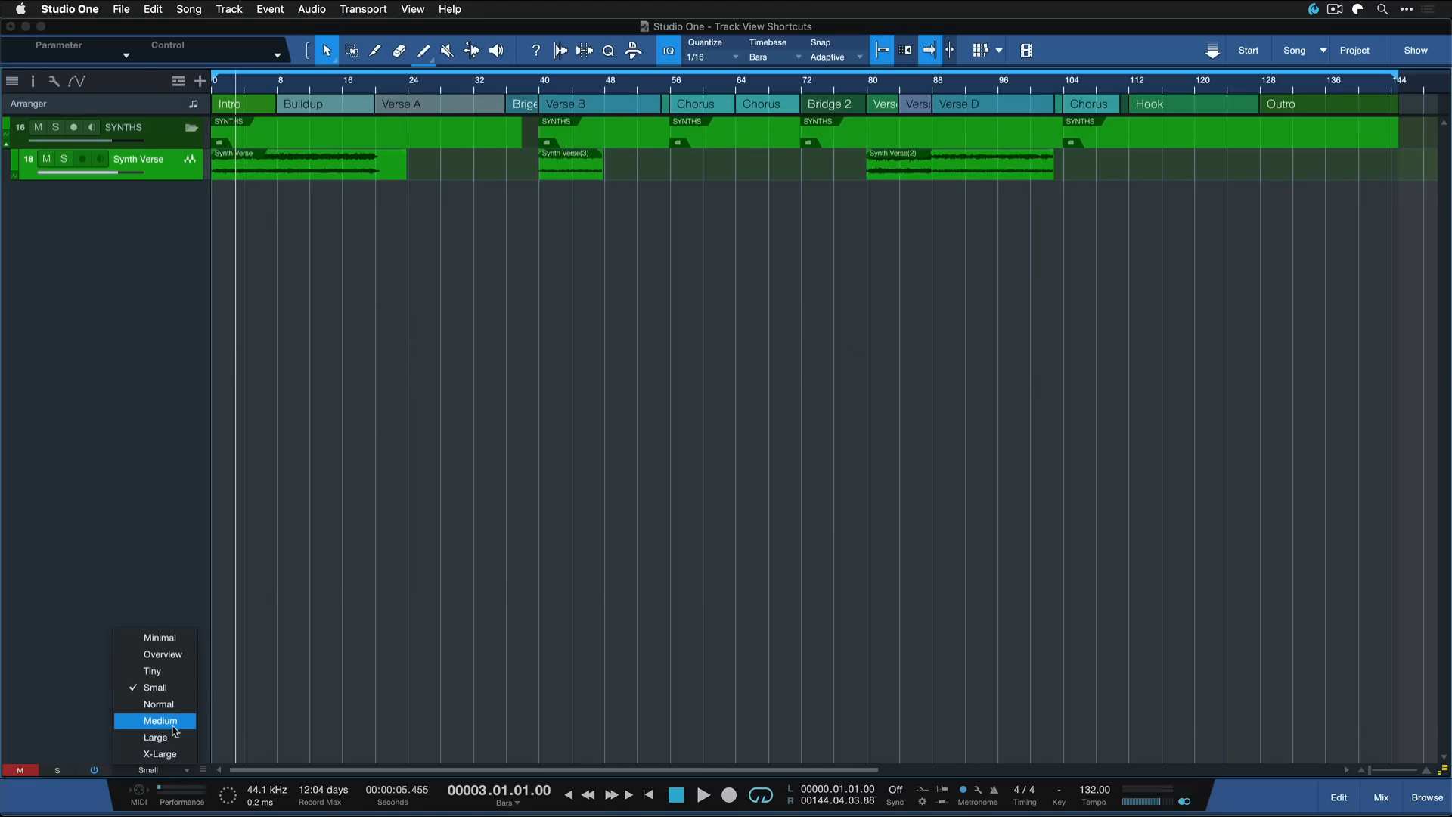
left_click(156, 738)
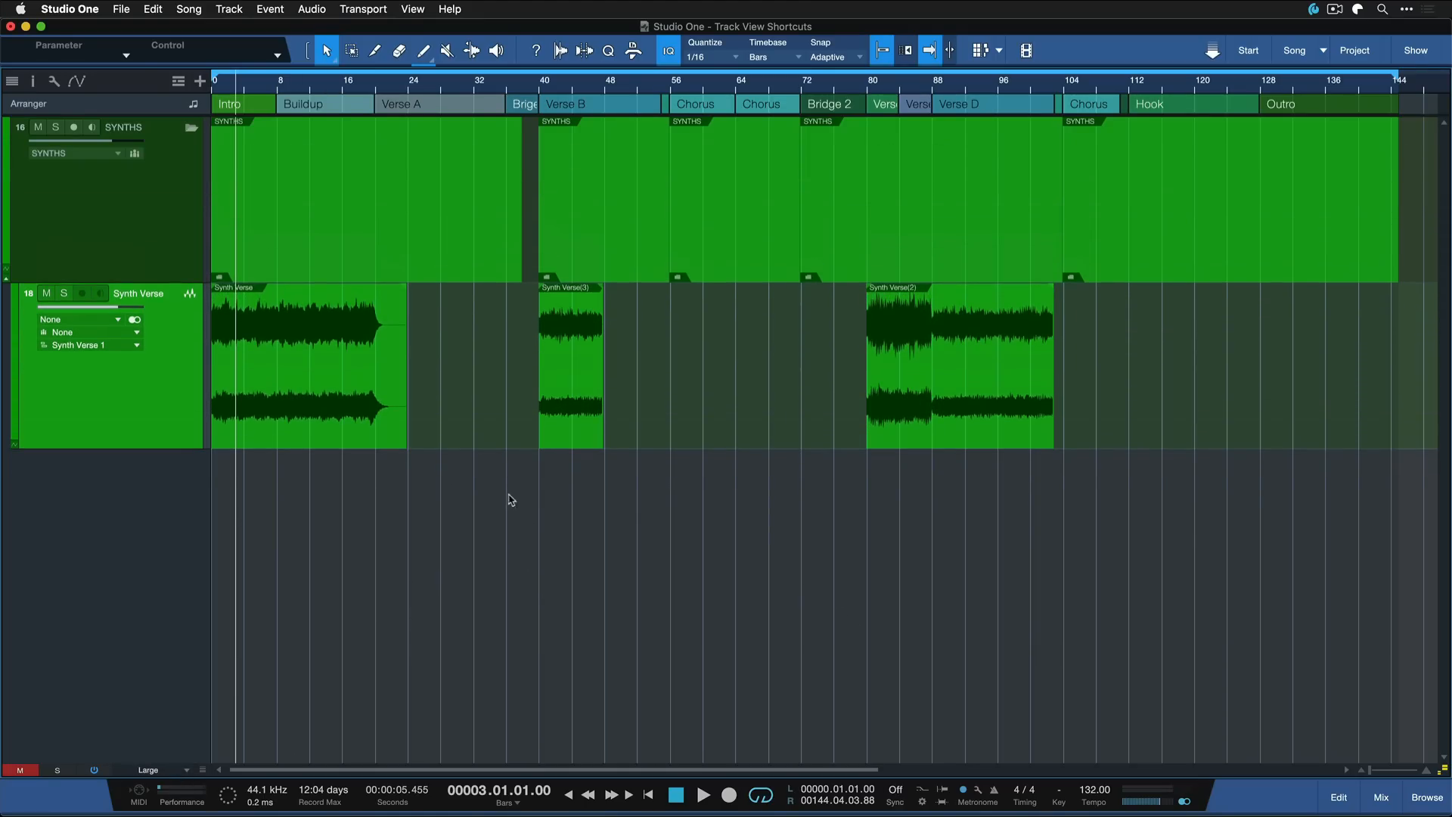
mouse_move(358, 475)
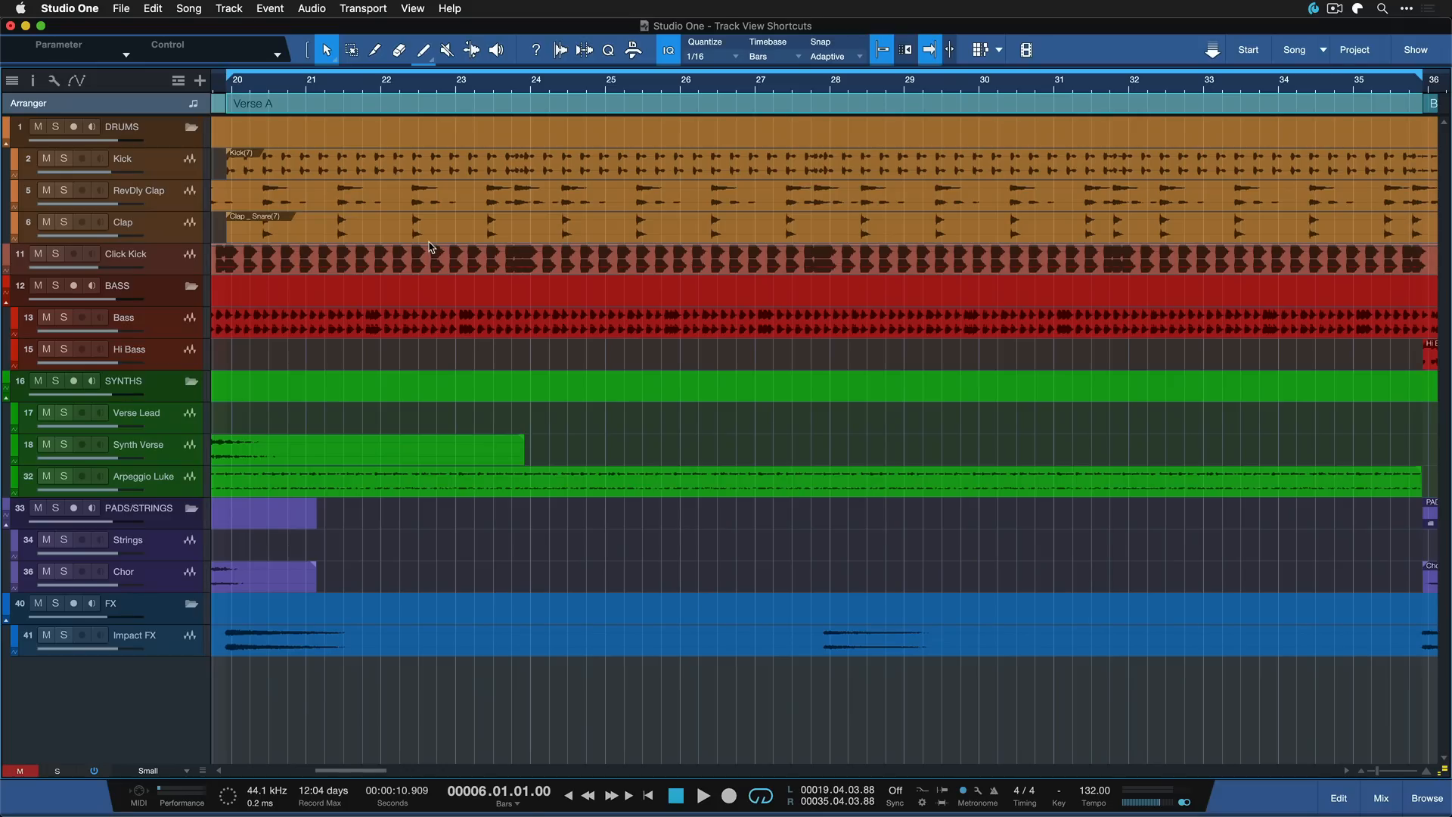
mouse_move(418, 285)
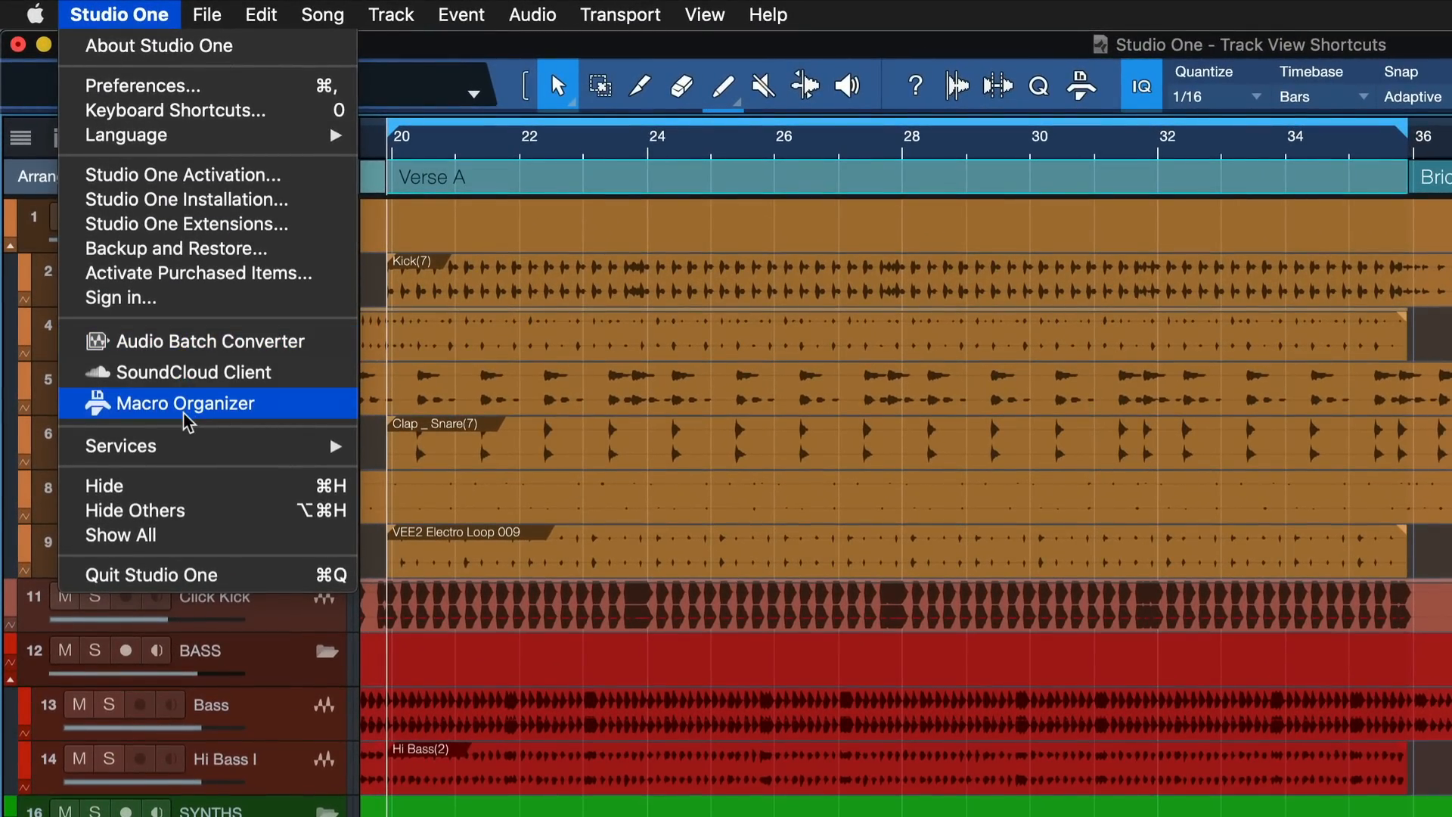
Step: Start a new macro in the Macro Organizer and search 'loop' for Loop Selection
left_click(182, 403)
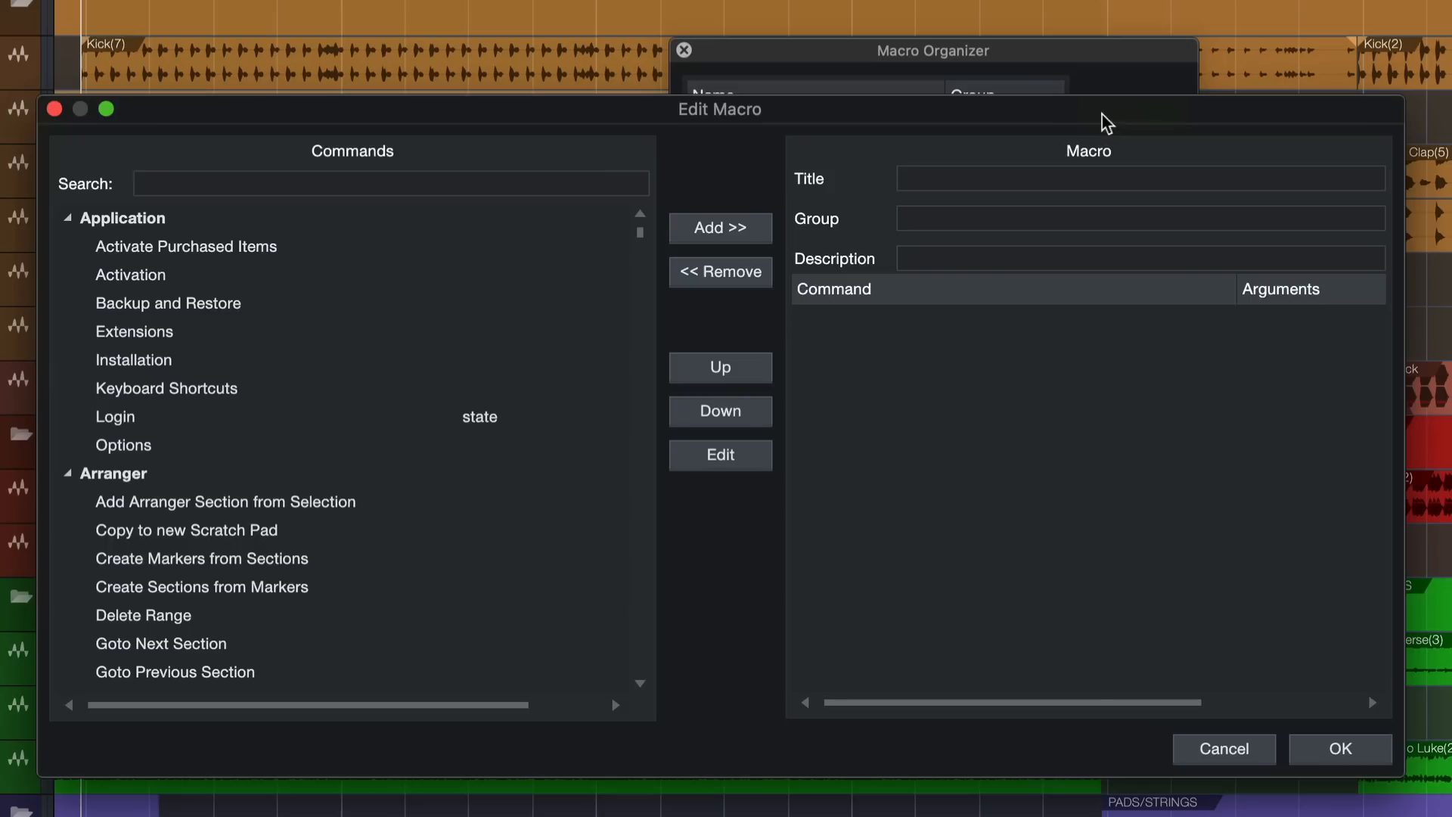
left_click(389, 183)
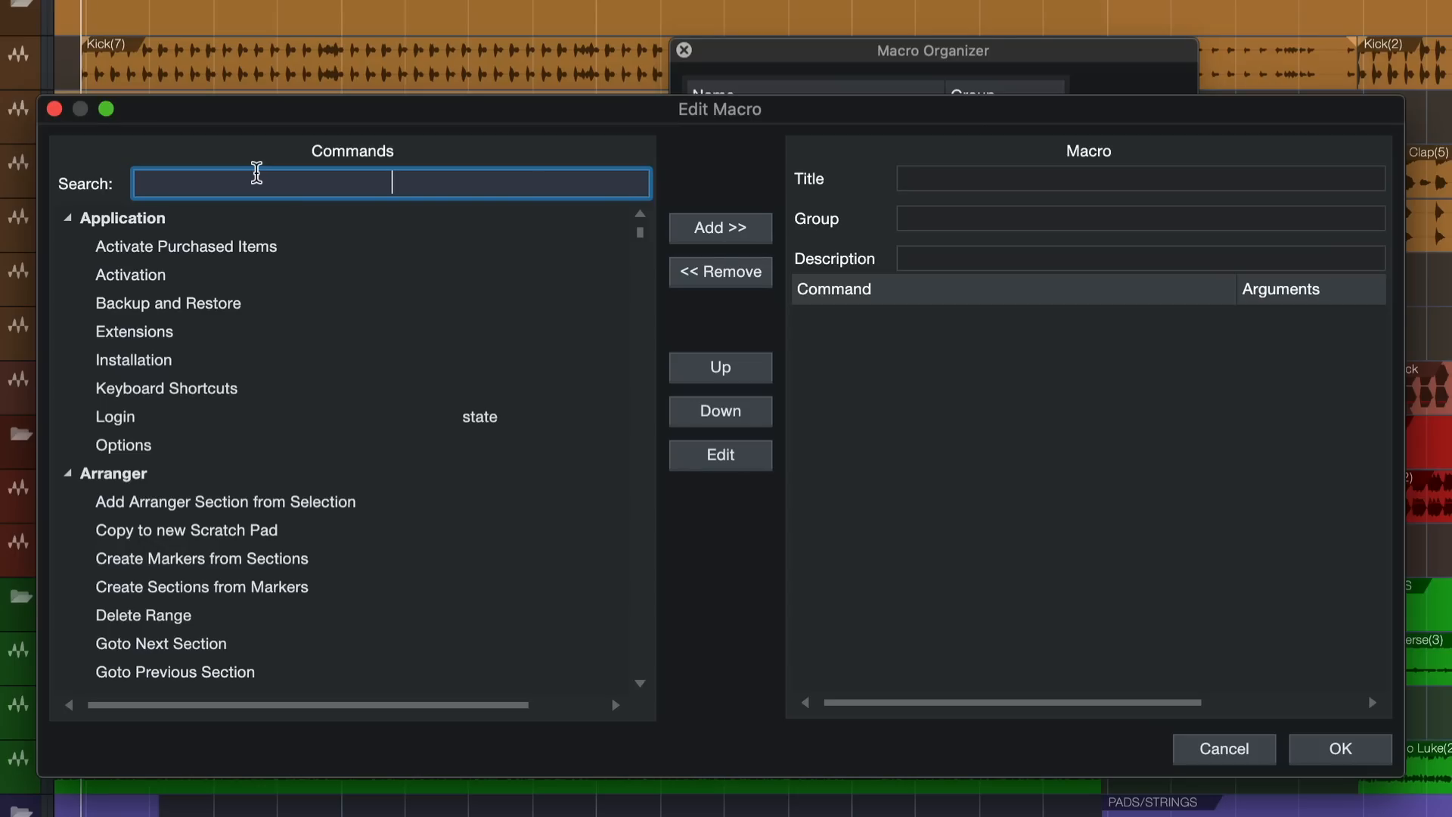
type("loop sel")
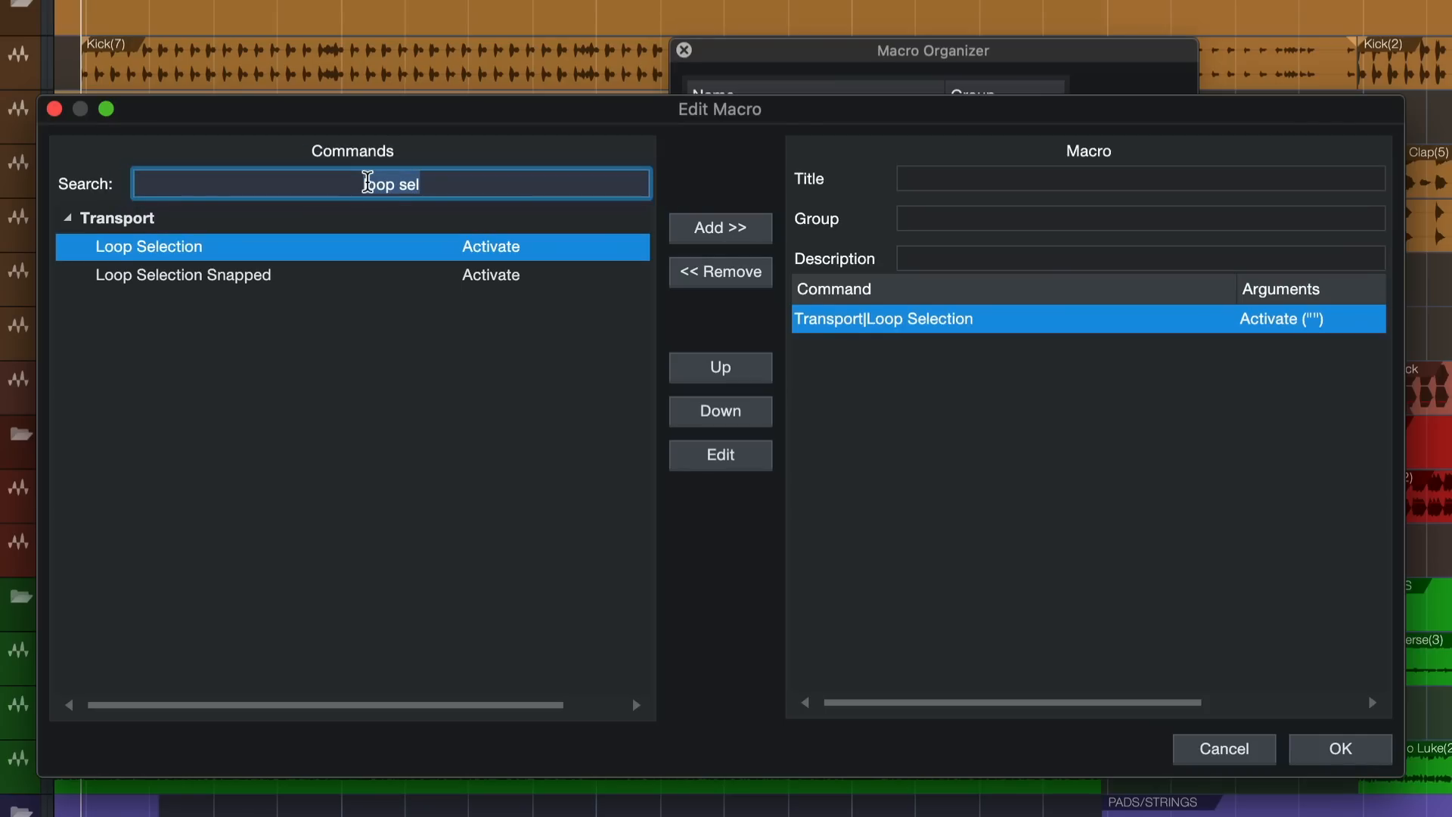
Step: Add Zoom to Selection Horizontally, Track Height 5, and Show Tracks in Loop Range
type("horiz")
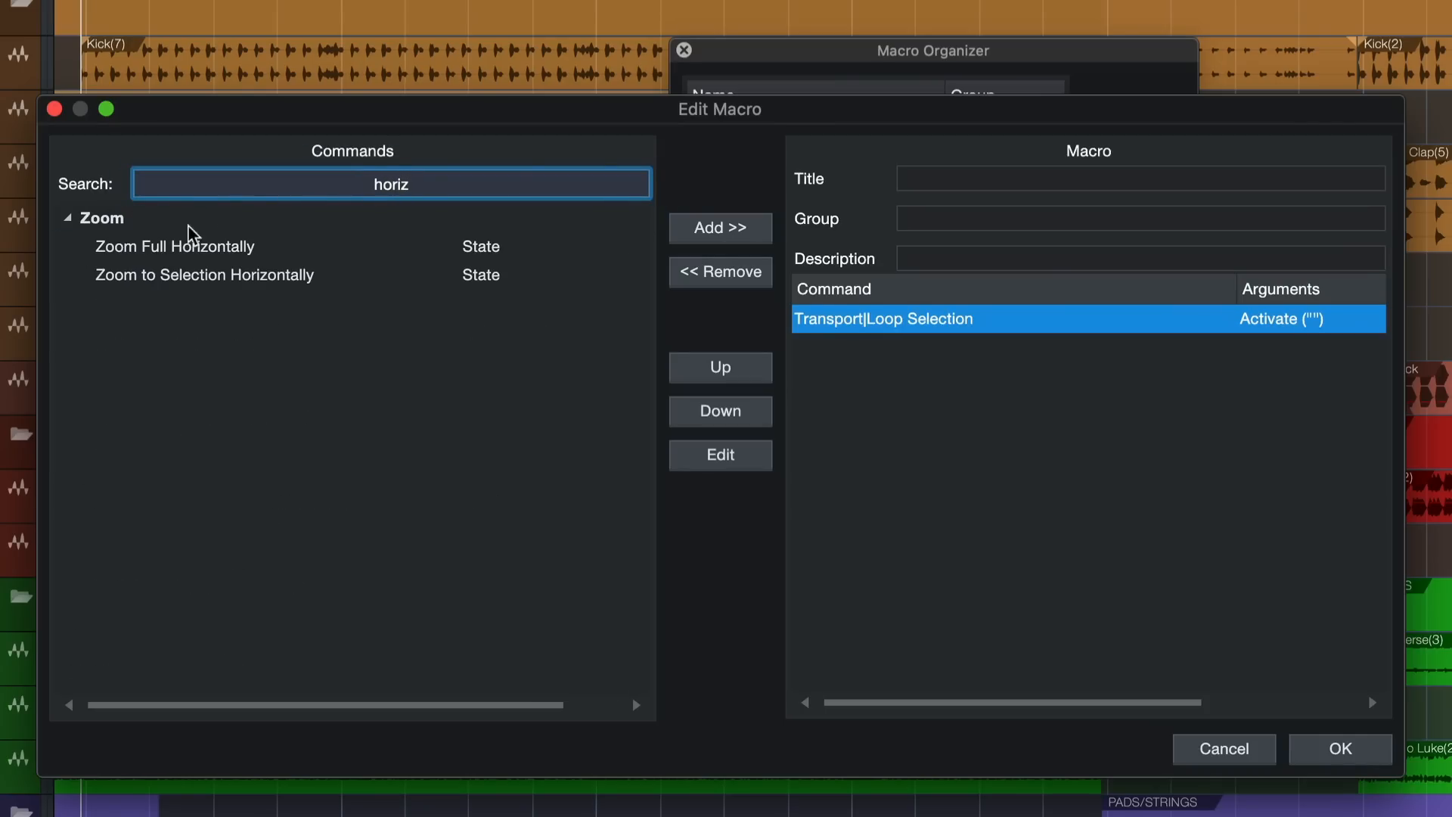
left_click(719, 228)
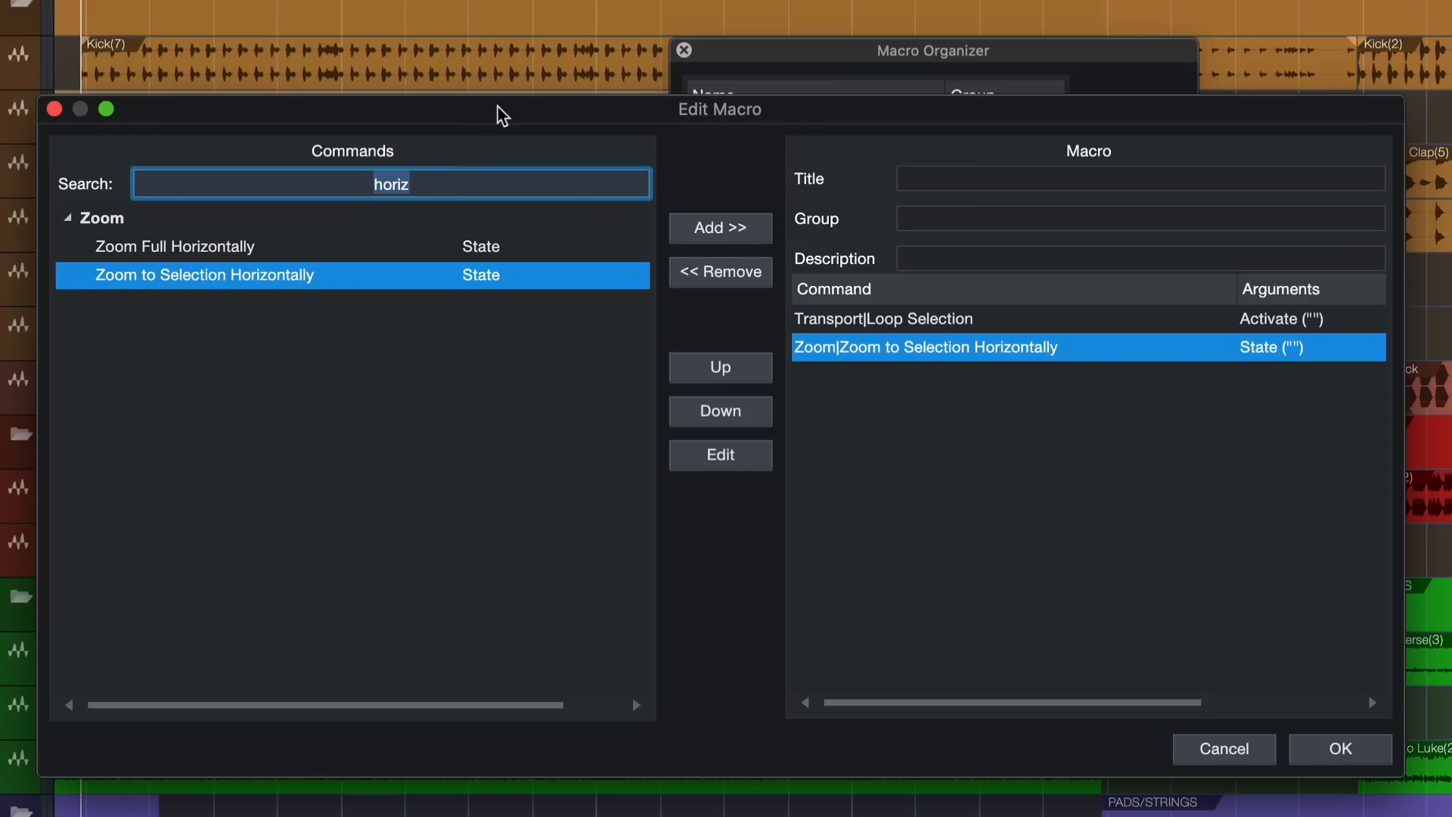
type("track hei")
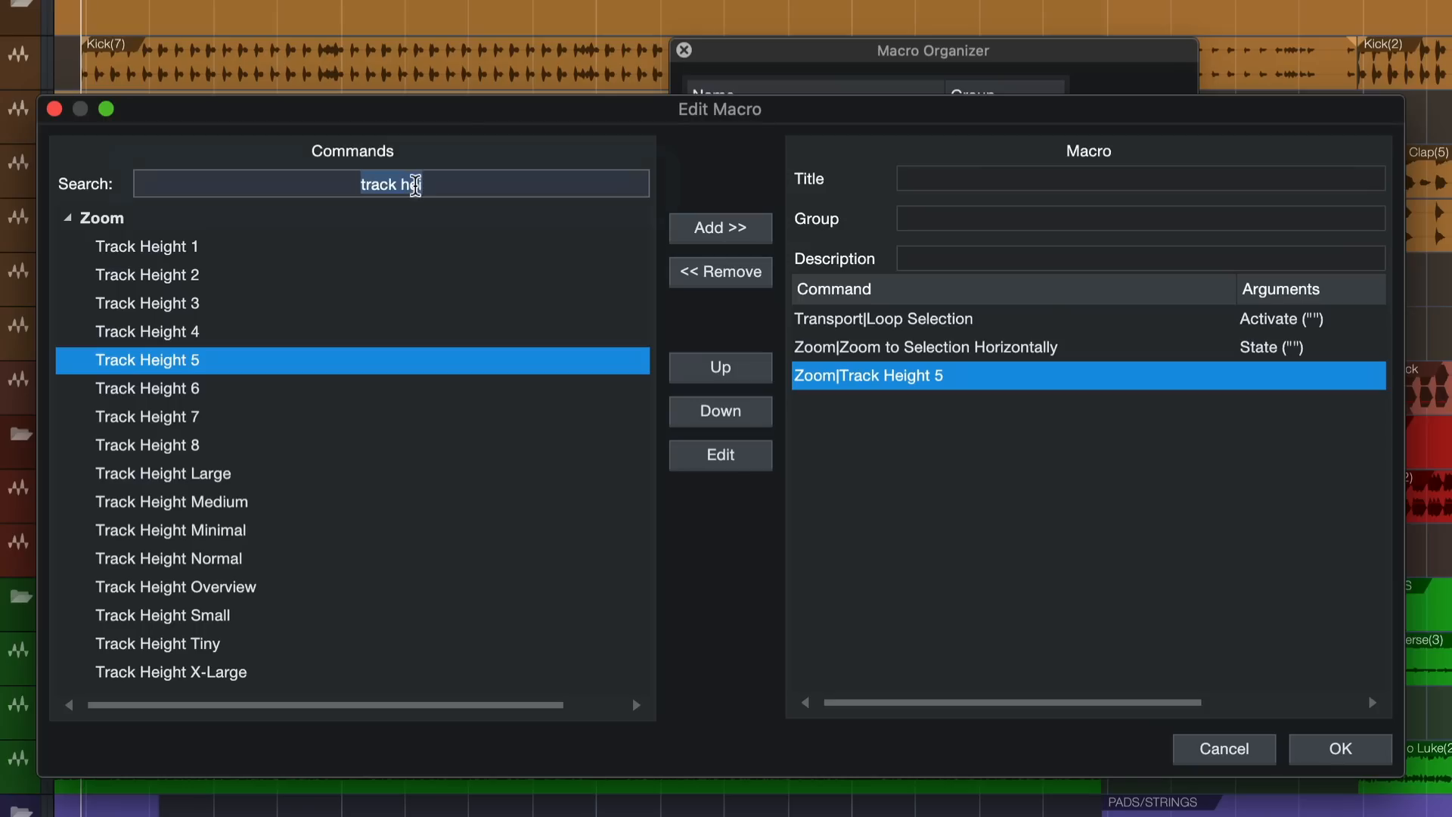
type("show")
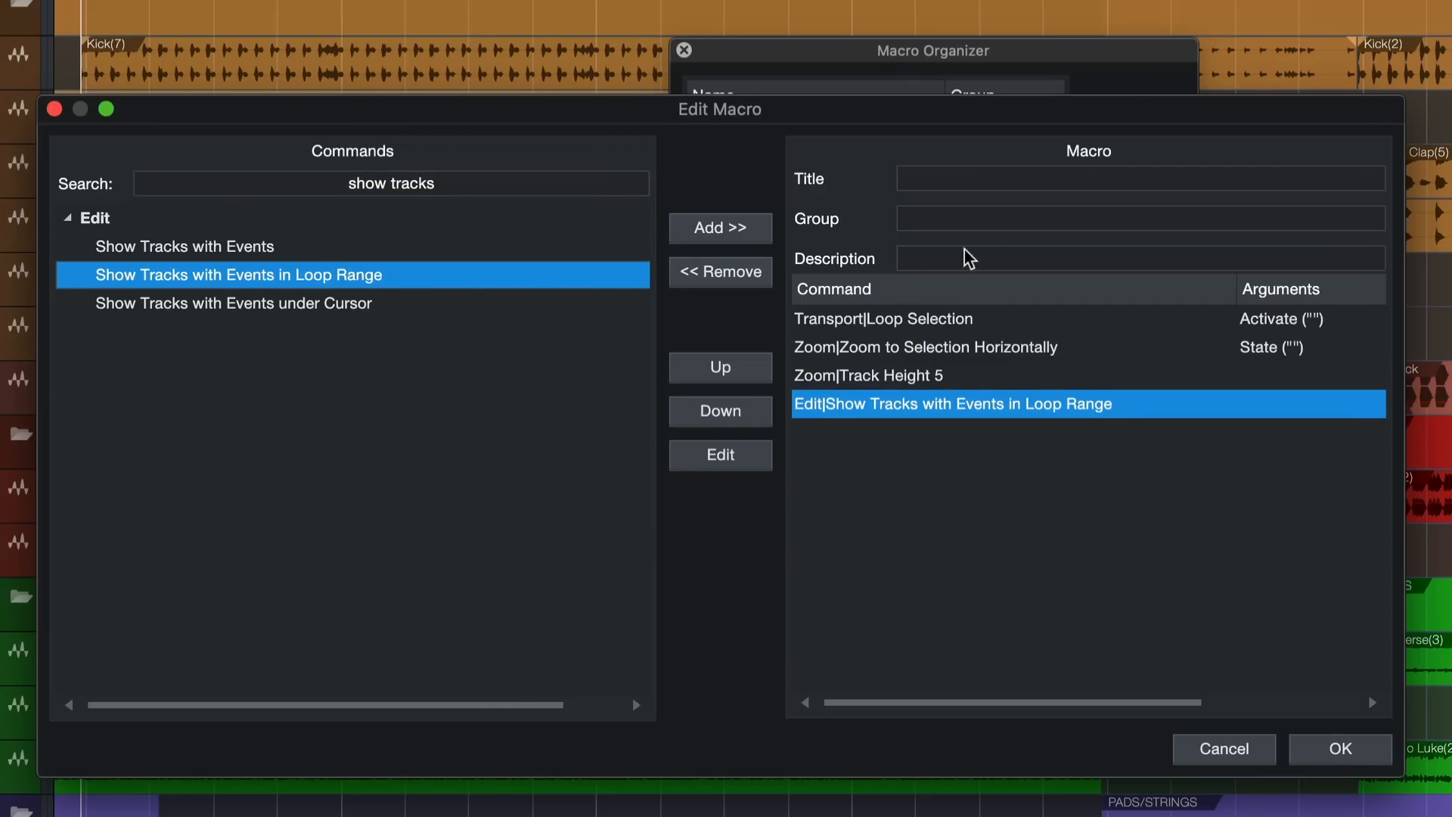
mouse_move(1147, 209)
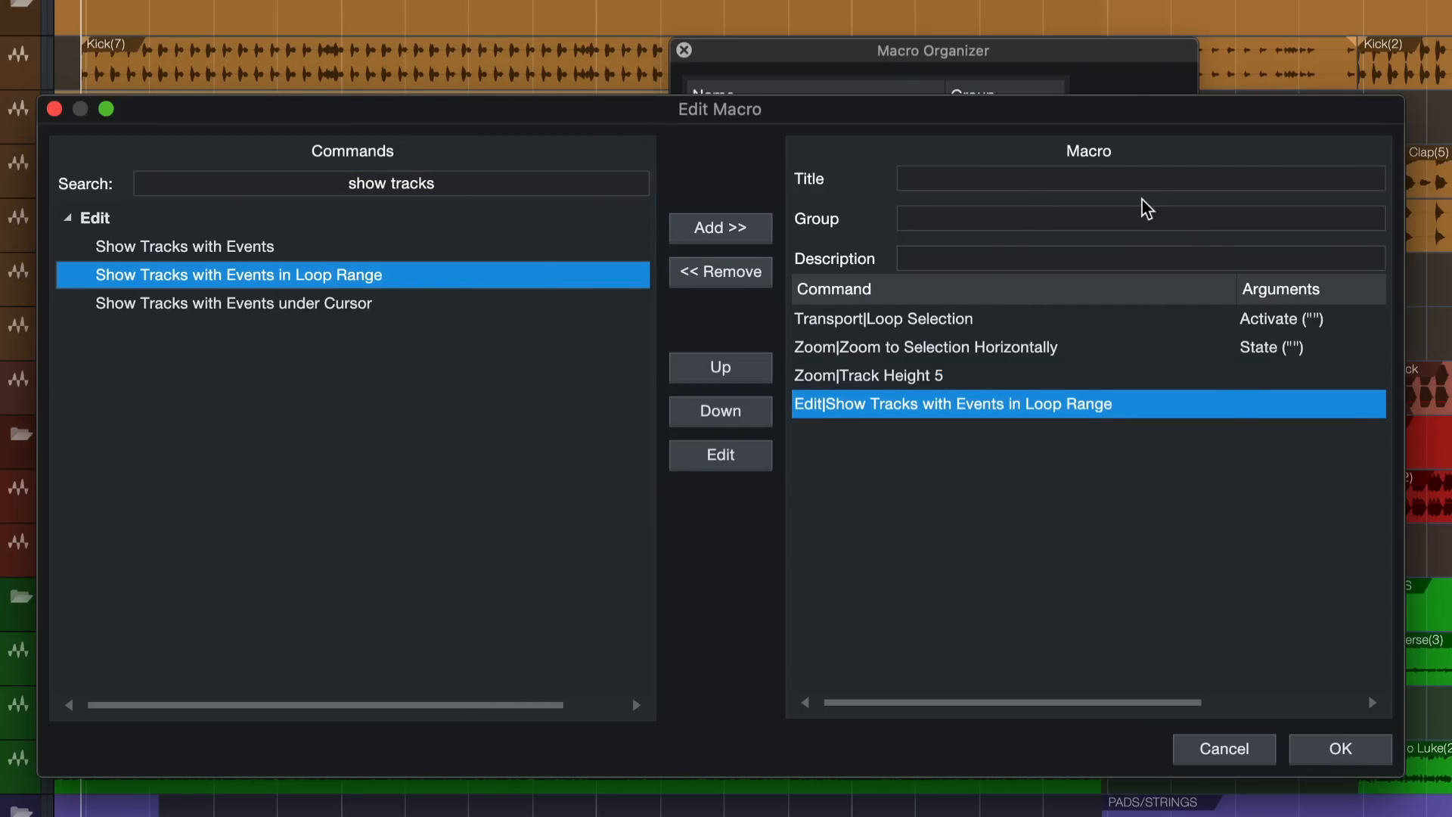
Step: Enter 'Show Tracks in loop range and zoom in' as the macro title and confirm
left_click(1141, 178)
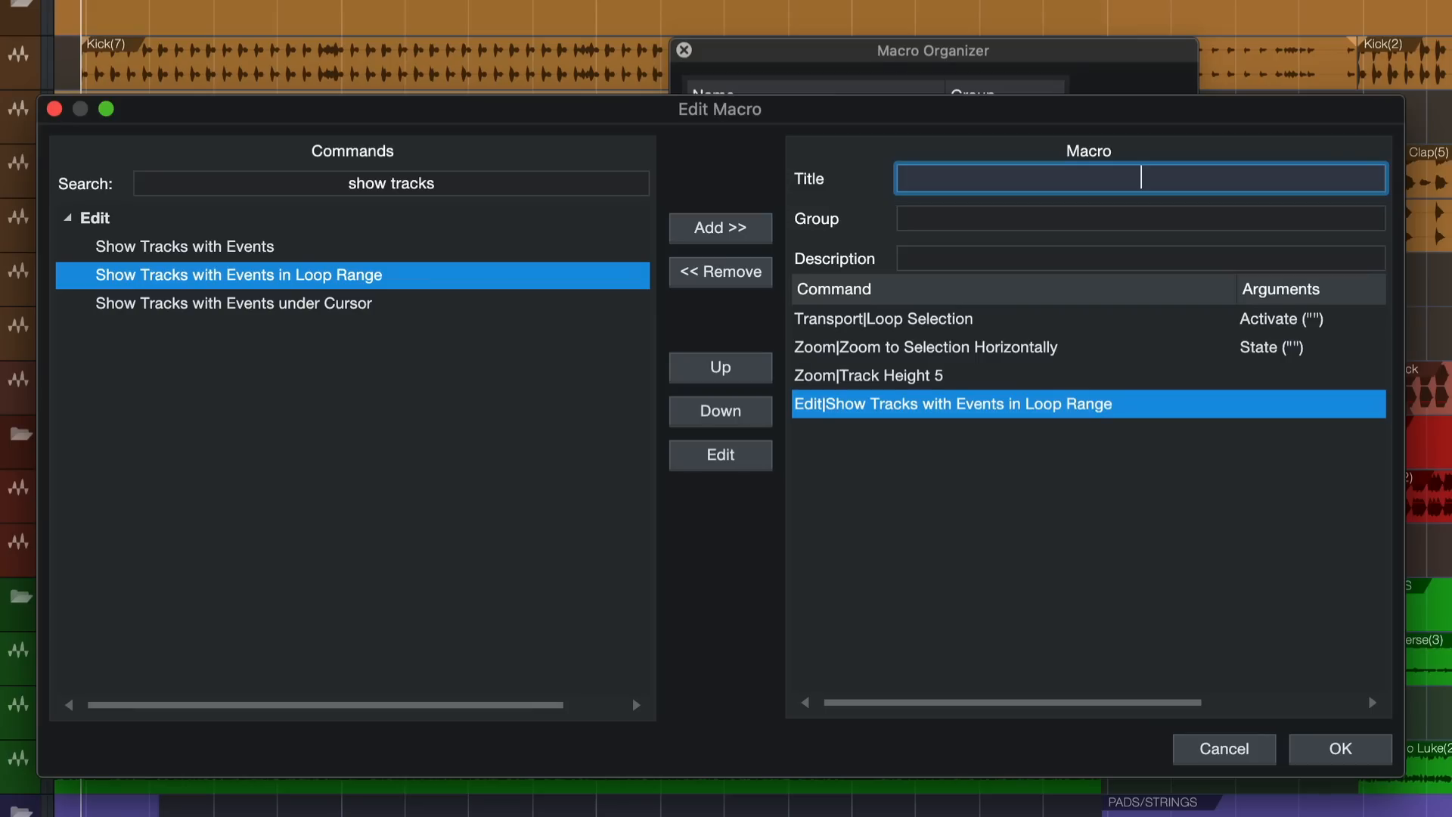
type("Sh")
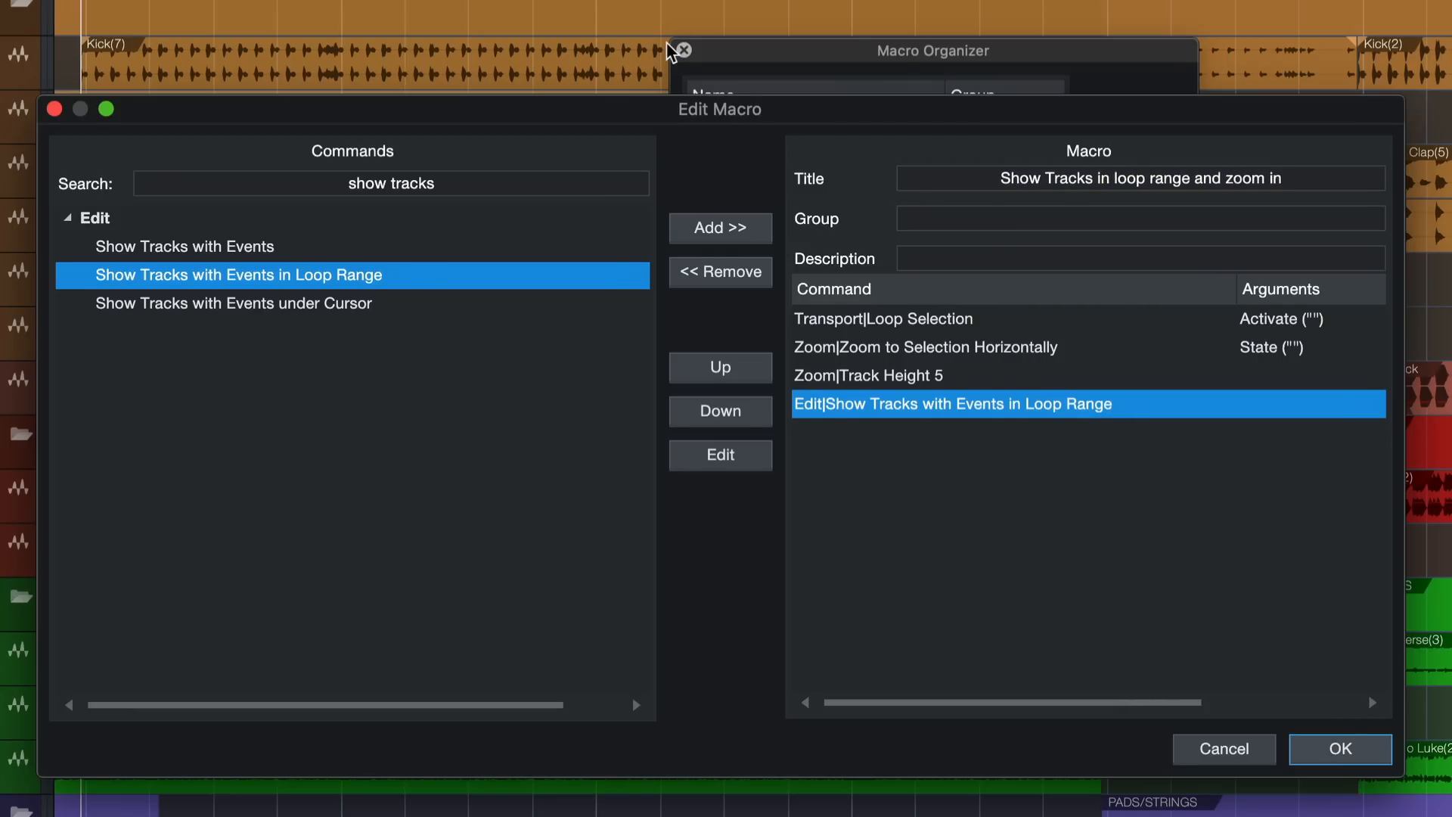
left_click(118, 15)
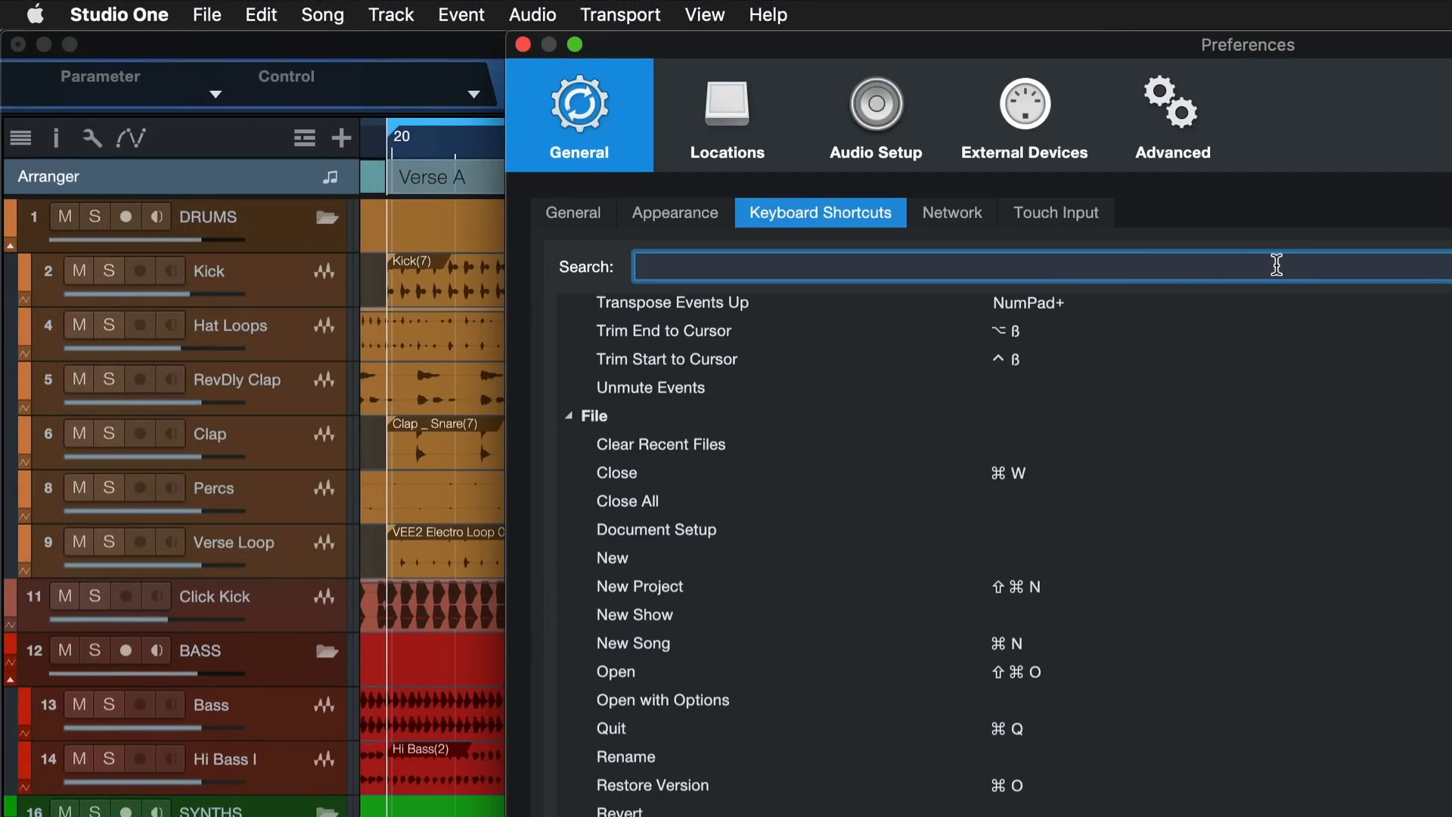
Step: Assign a shortcut to the 'zoom in' macro, close preferences, and select the Hook section
type("zo")
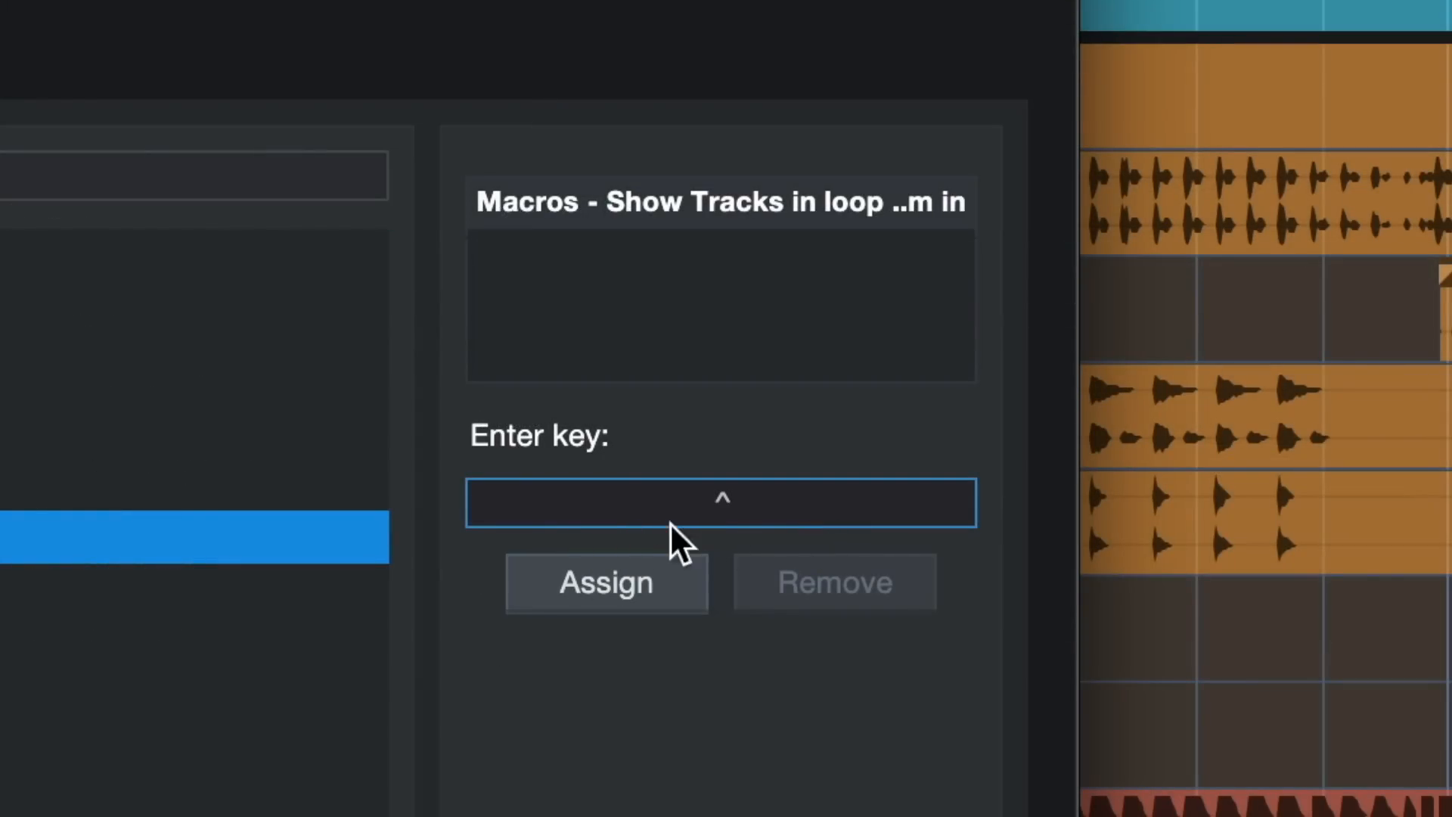
left_click(606, 582)
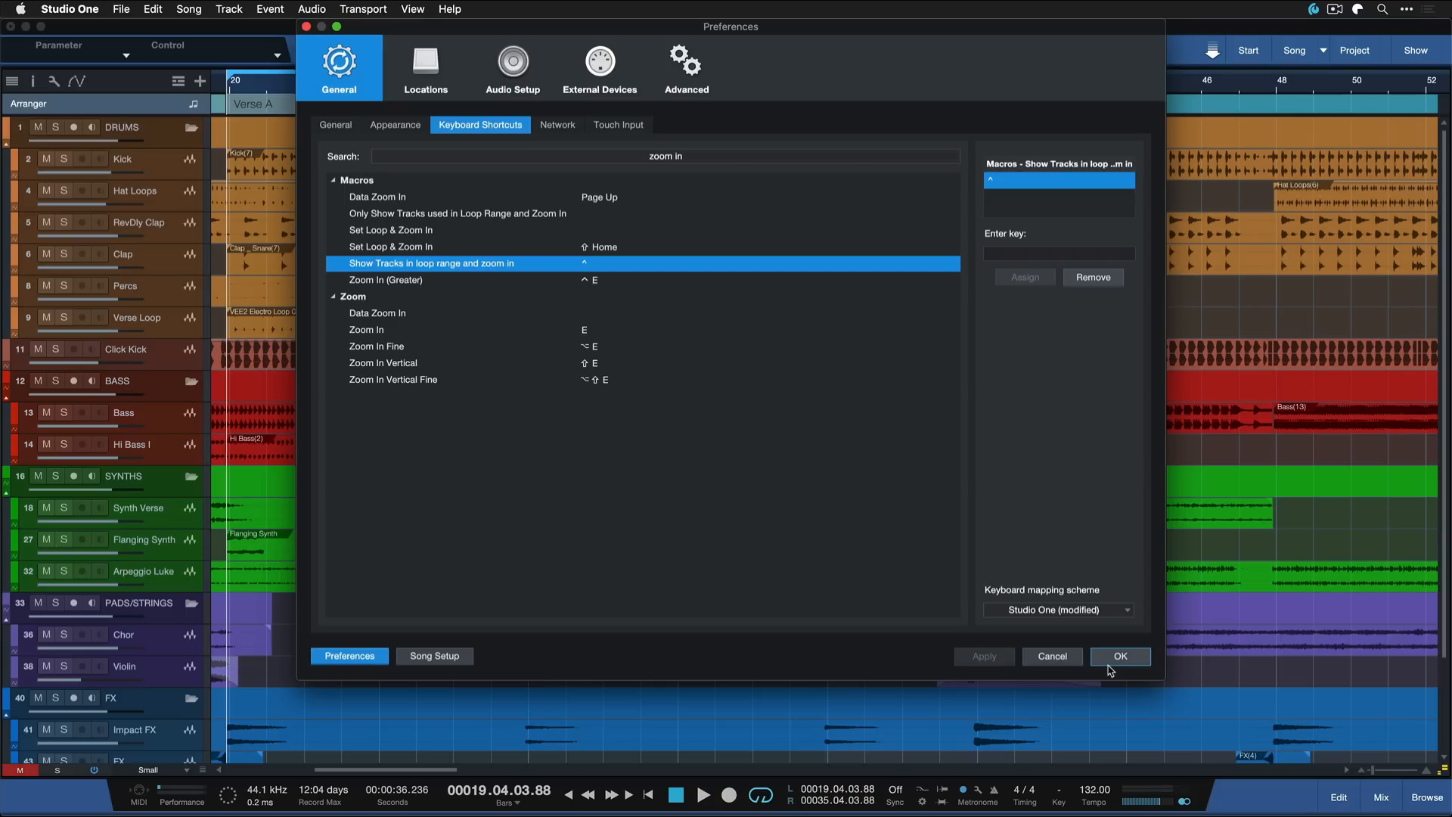
left_click(1119, 656)
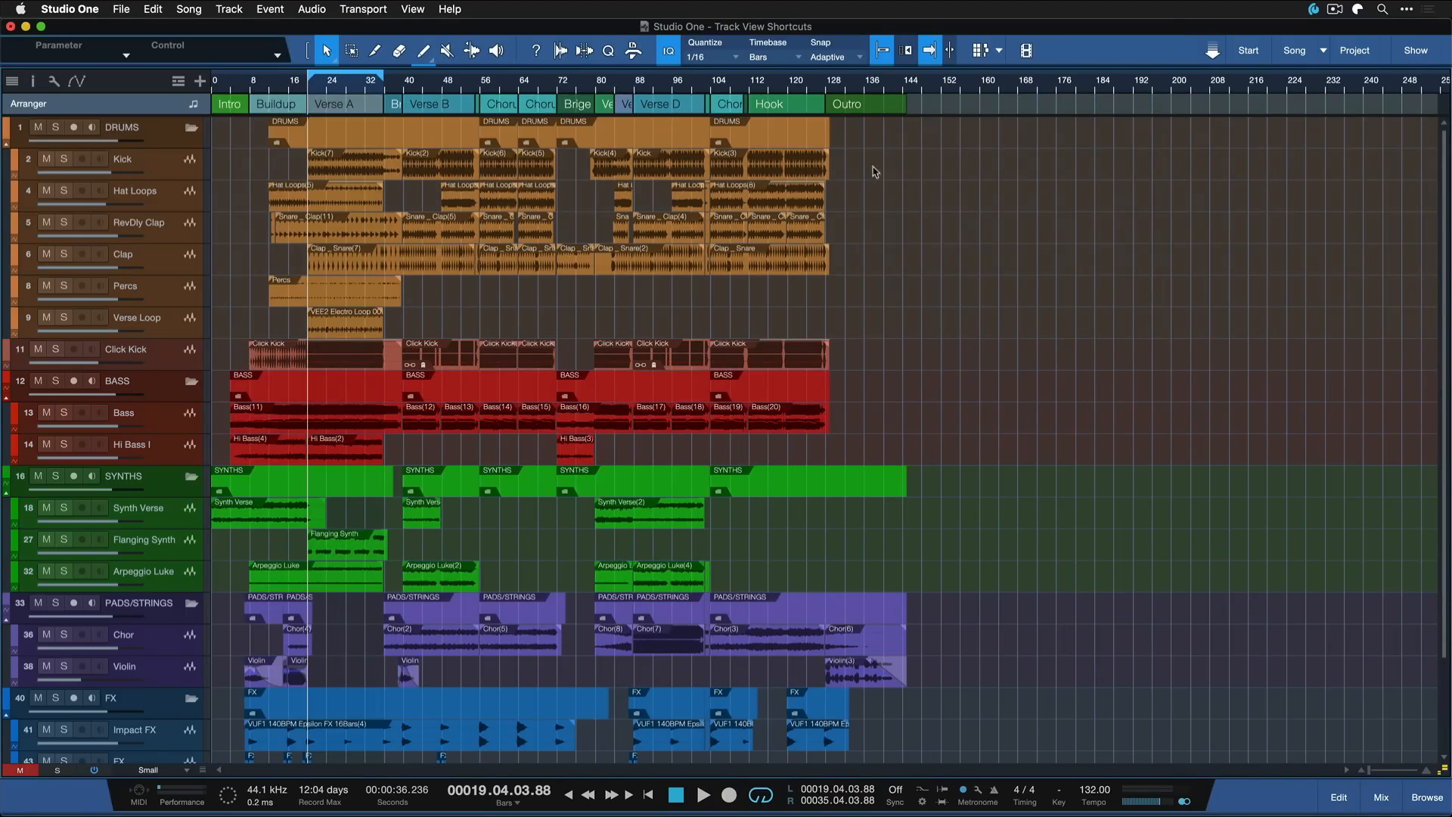
left_click(785, 104)
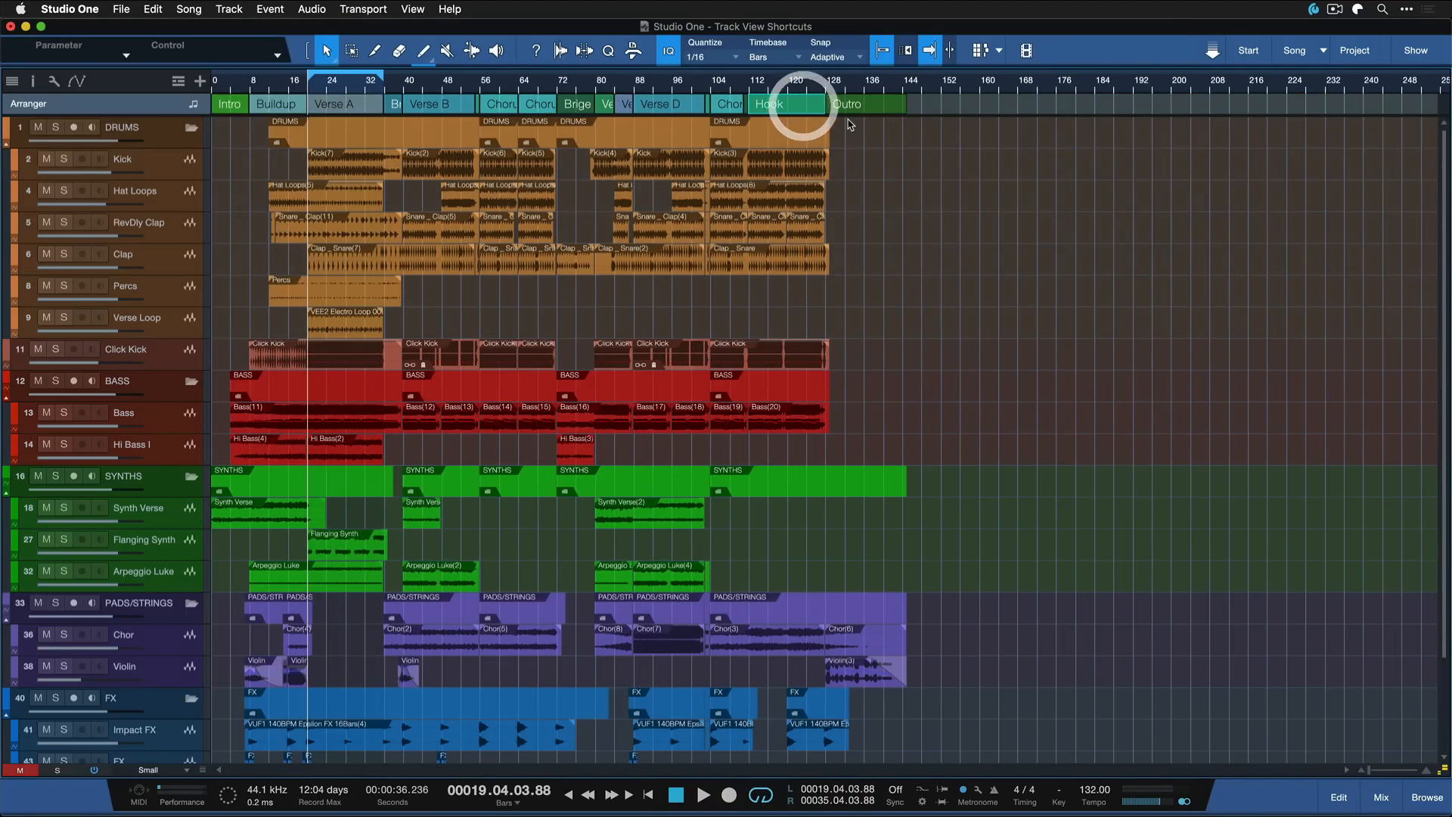